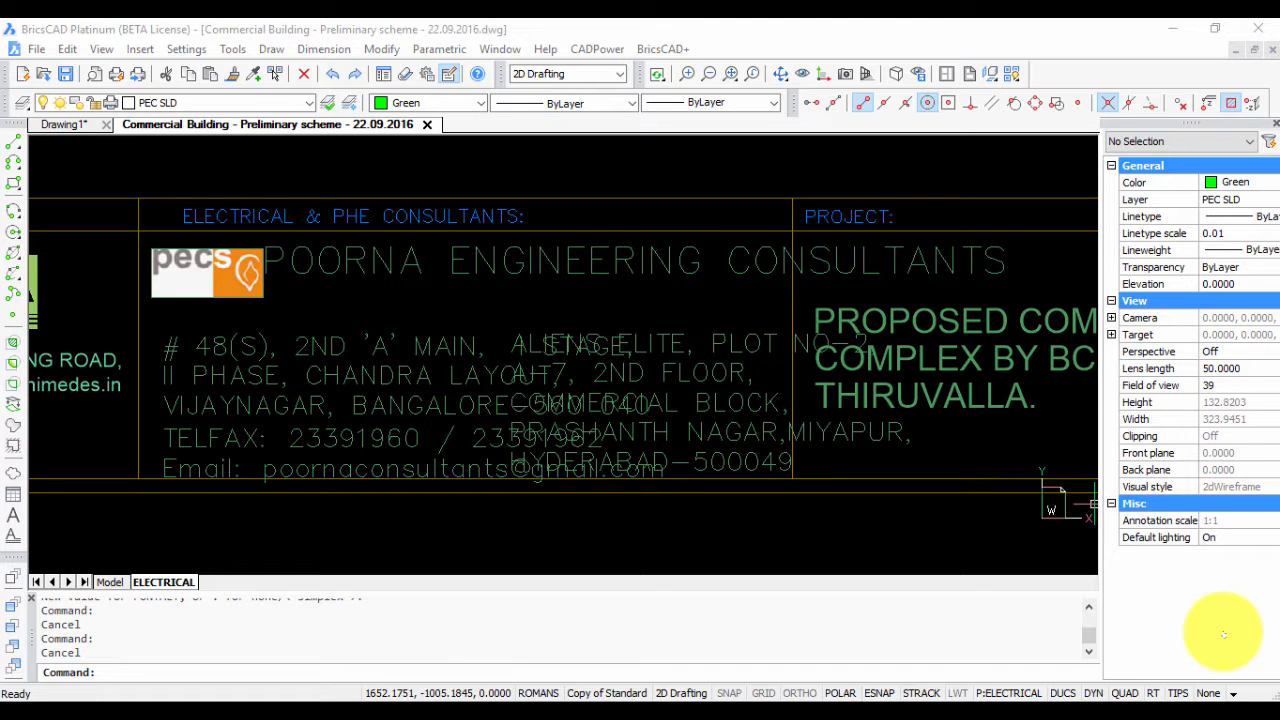
pyautogui.moveTo(1196, 616)
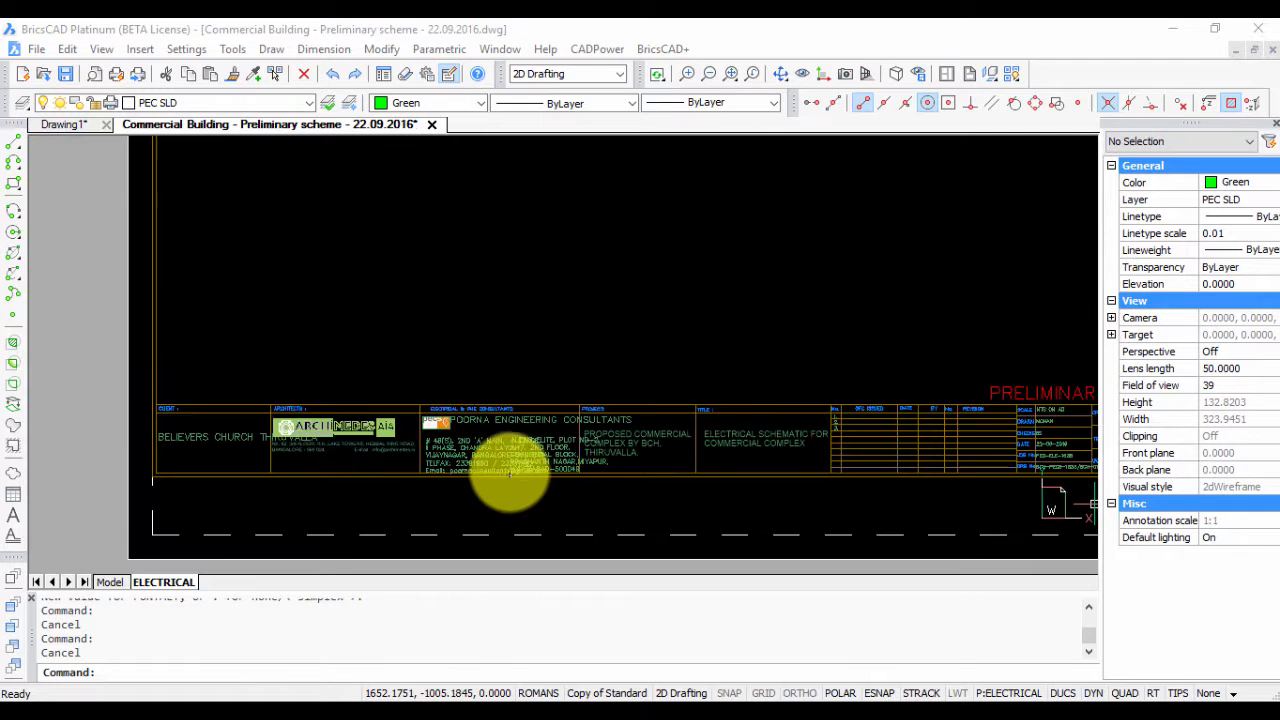
# - Zoom into the title block text and start the FONTALT command to view the alternate font setting
pyautogui.scroll(3)
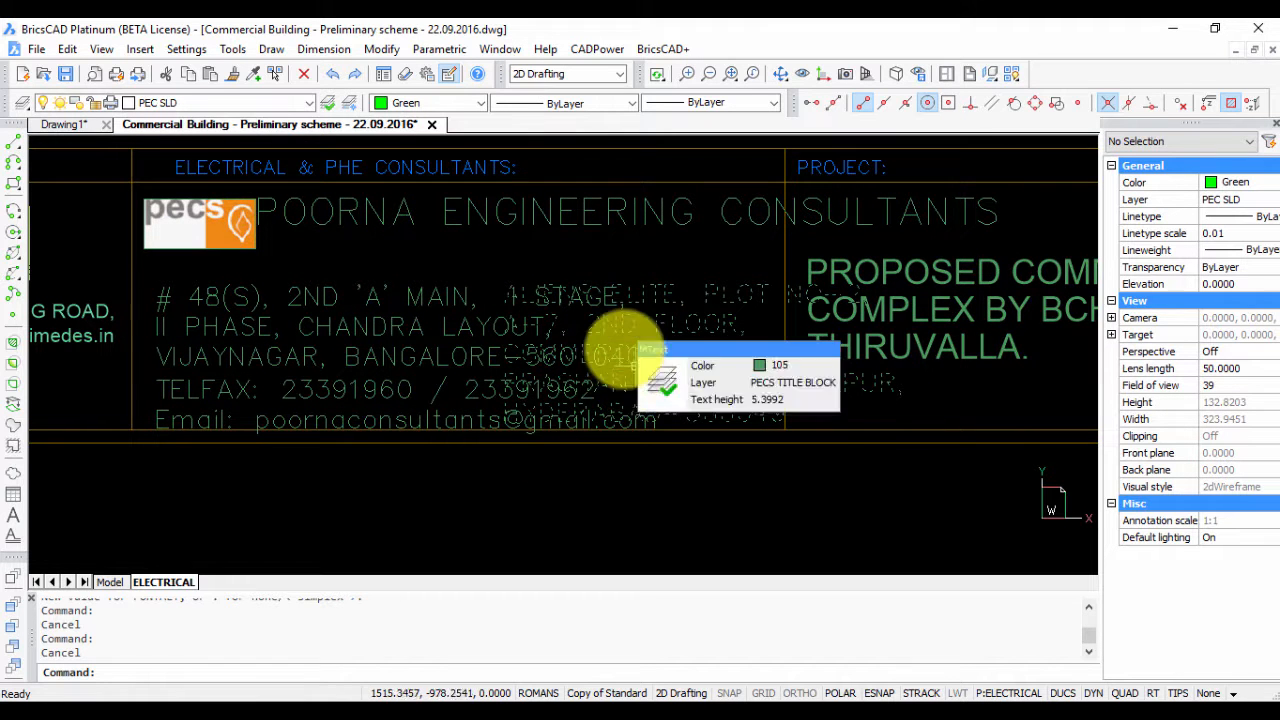
pyautogui.scroll(3)
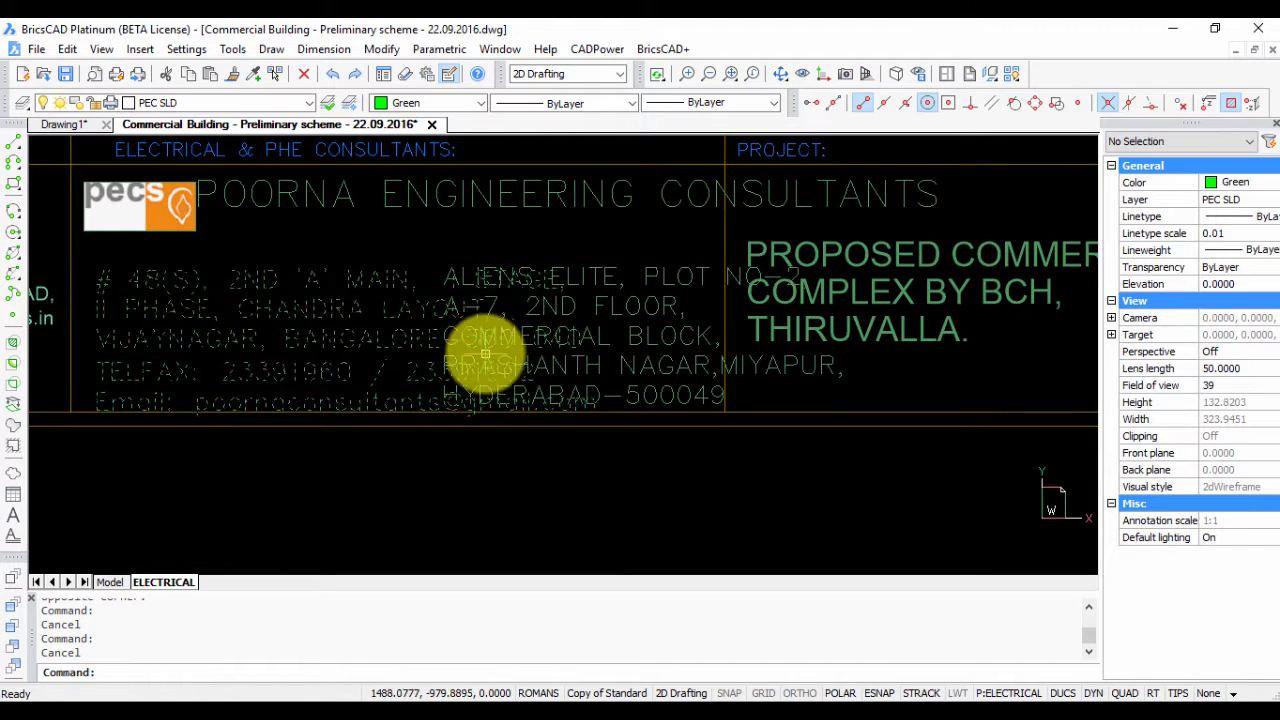
pyautogui.moveTo(570, 330)
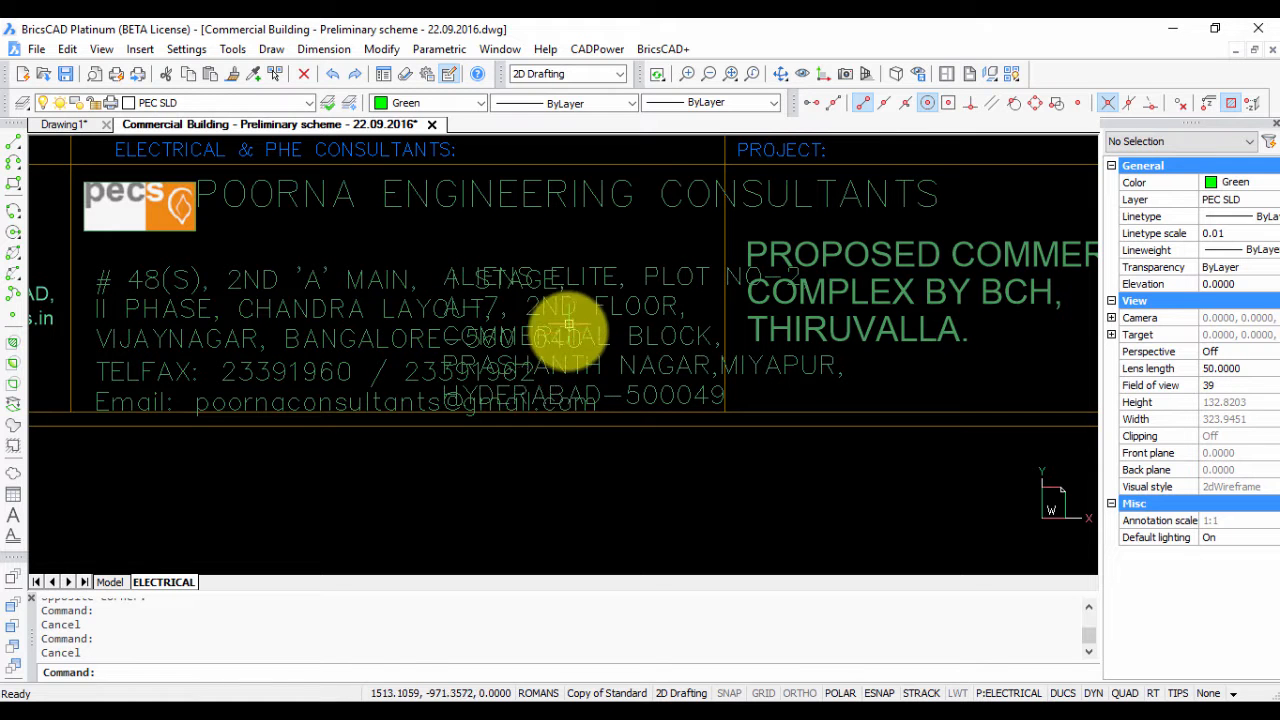
pyautogui.moveTo(470, 482)
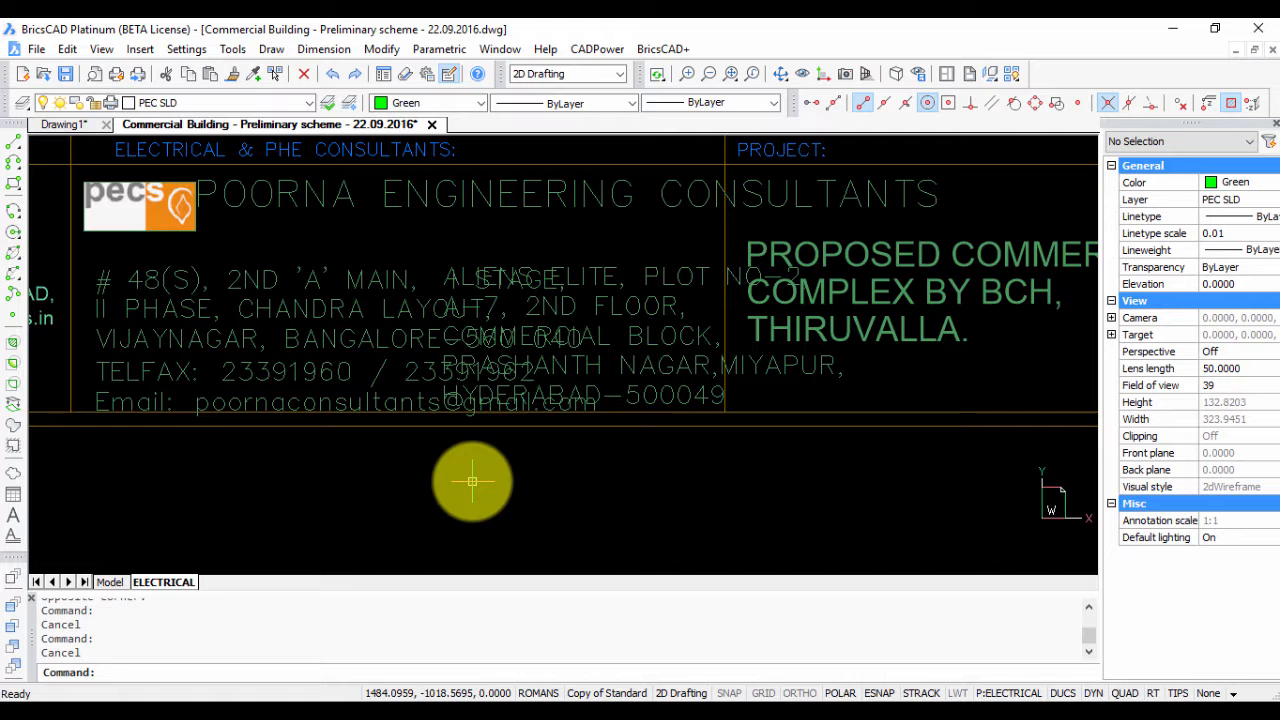
pyautogui.moveTo(500, 414)
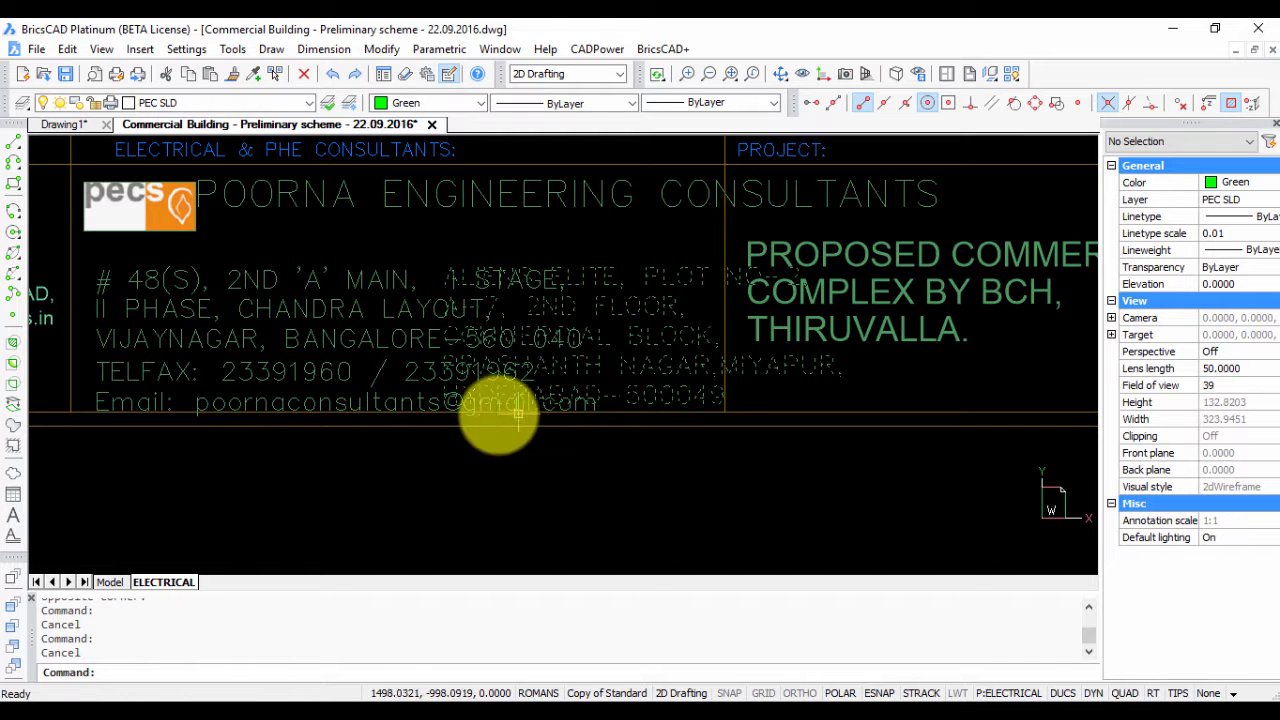
pyautogui.write('FONTALT')
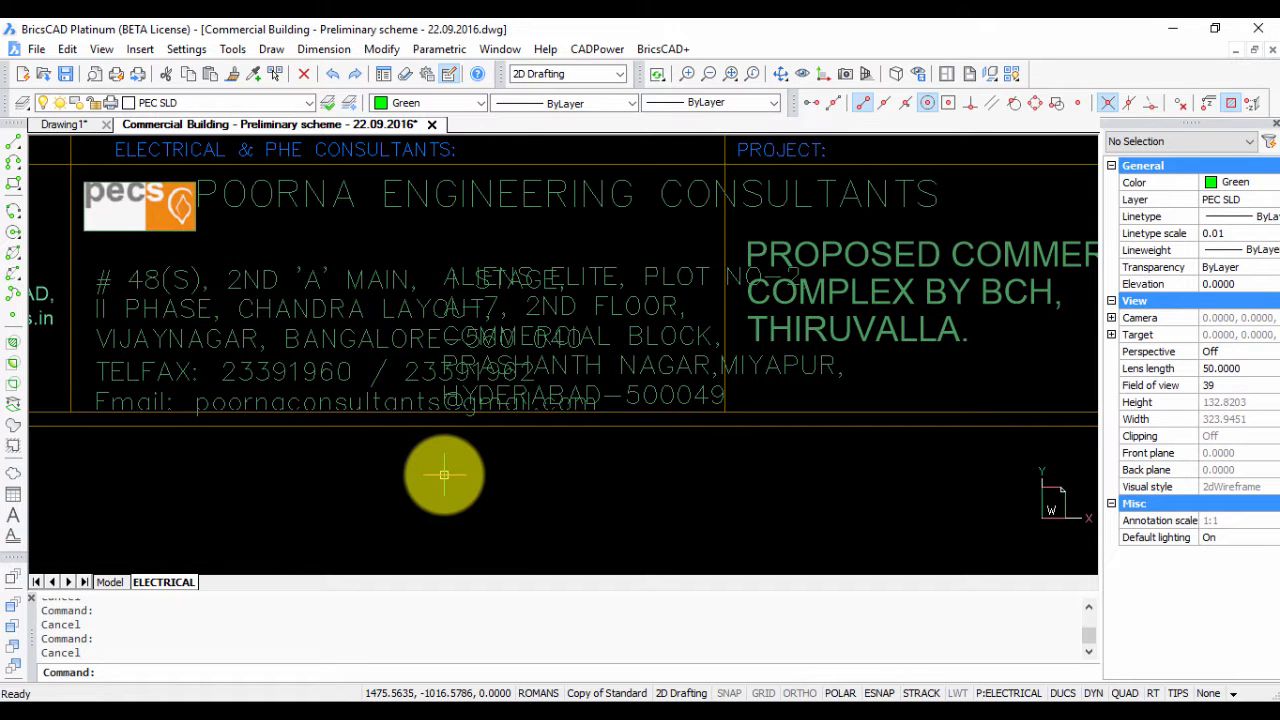
pyautogui.write('FONTALT')
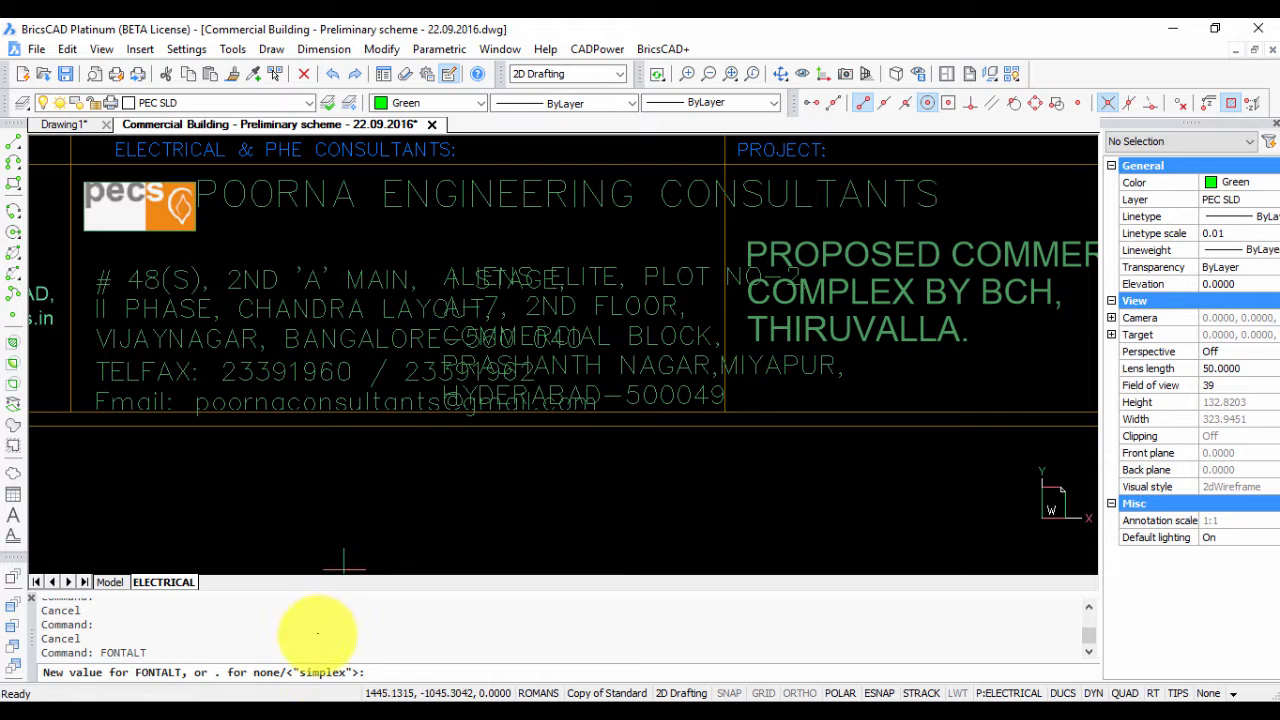
pyautogui.moveTo(300, 664)
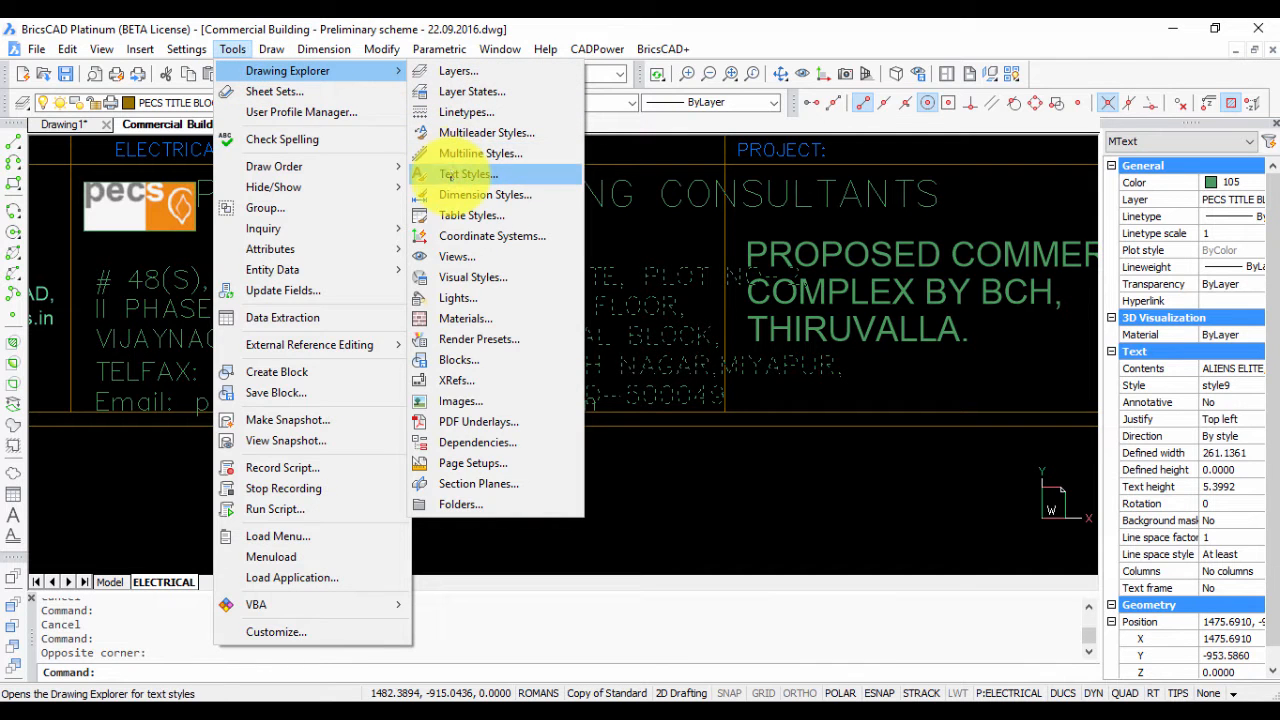
pyautogui.click(468, 172)
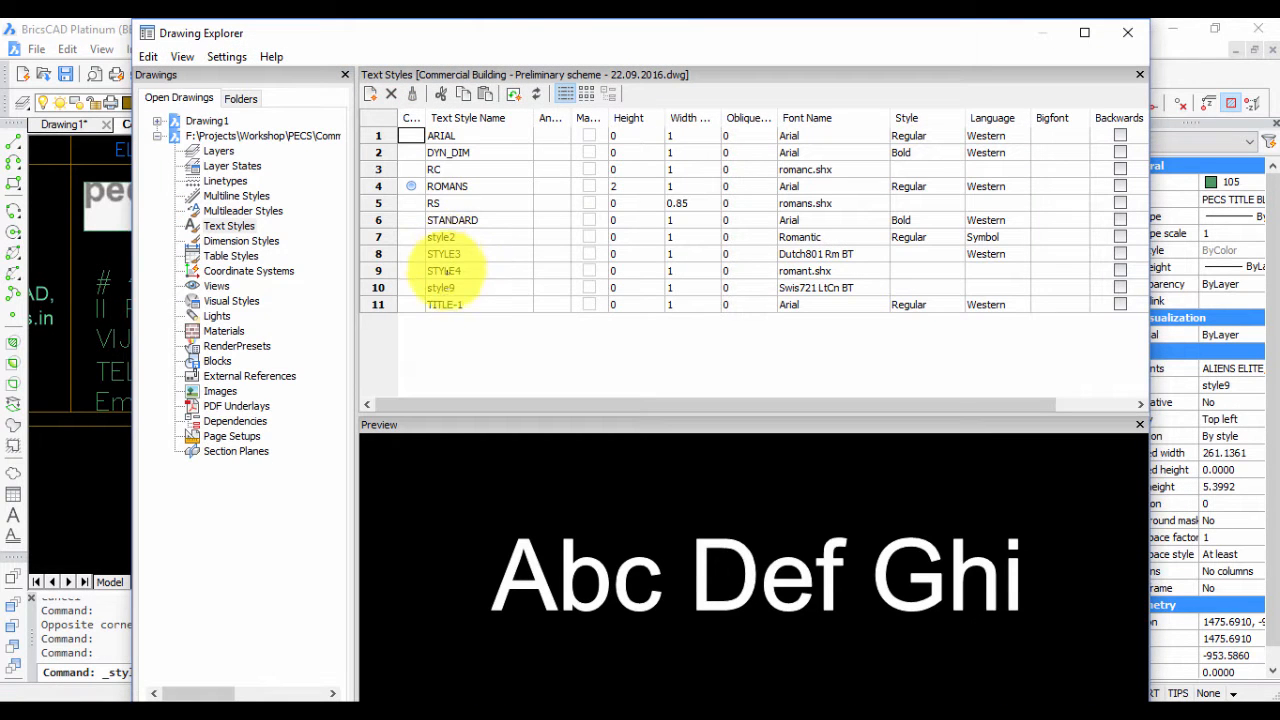
pyautogui.click(440, 288)
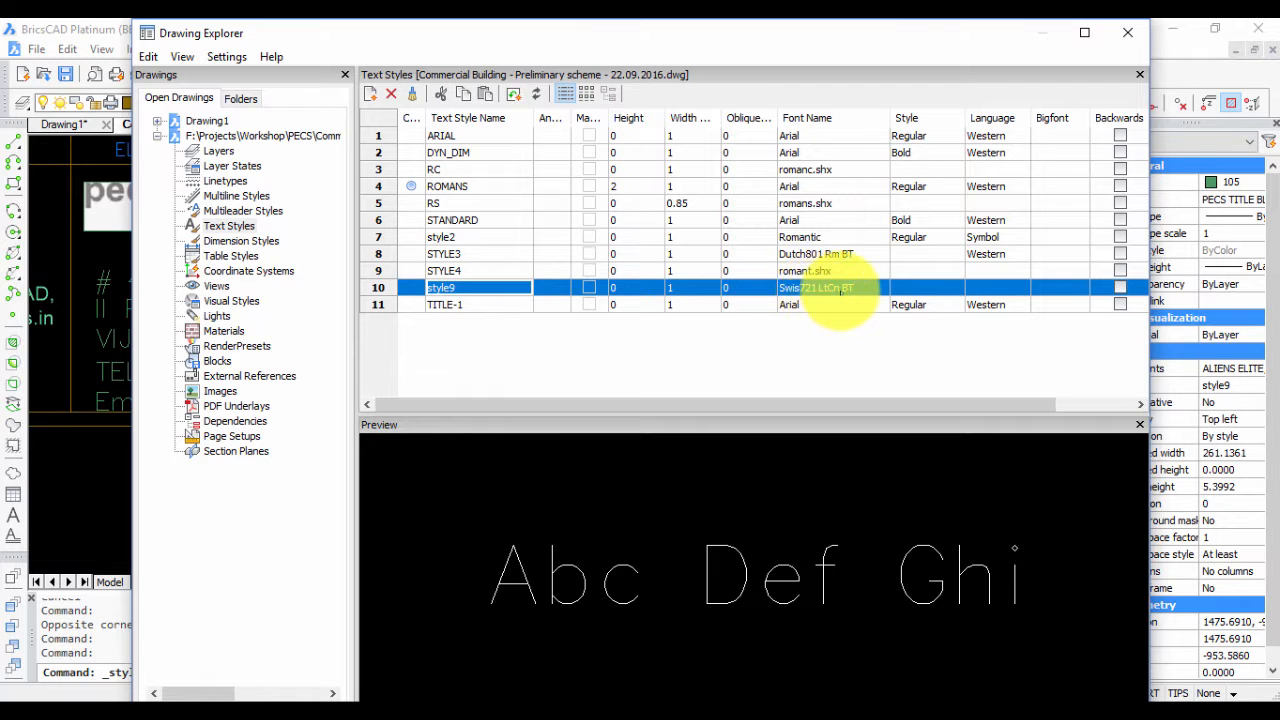
pyautogui.click(1140, 74)
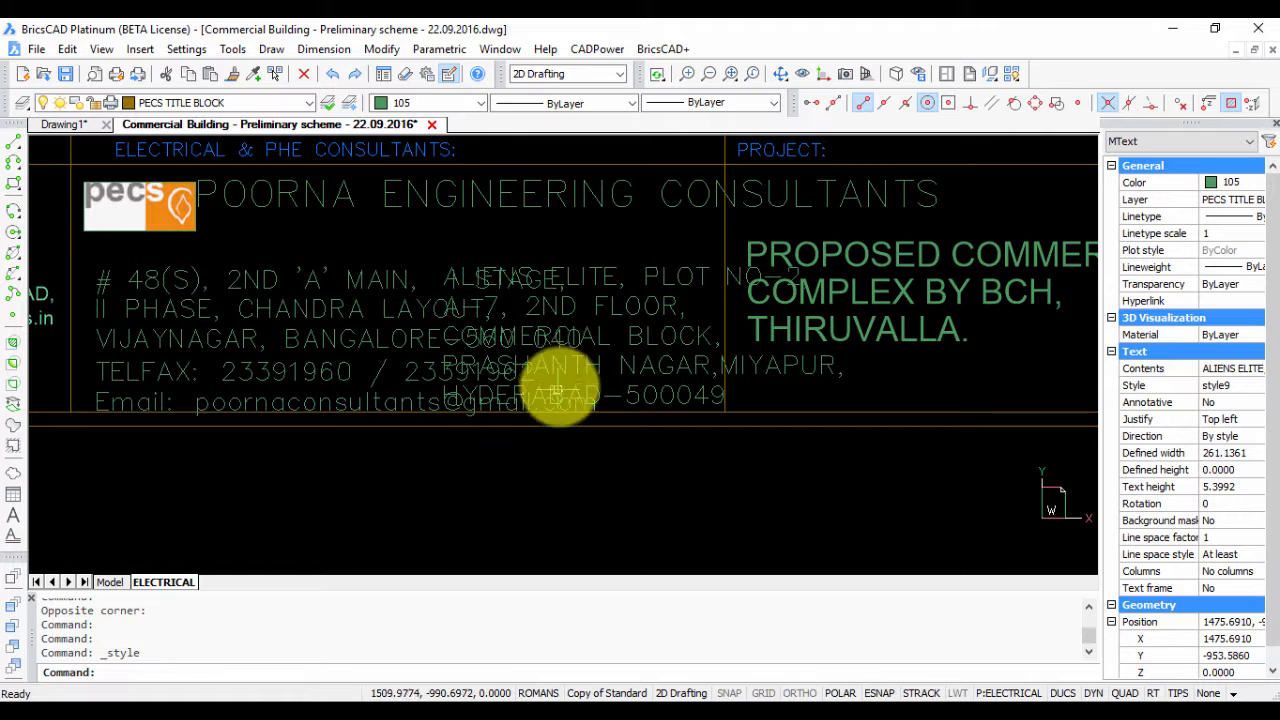
pyautogui.moveTo(650, 320)
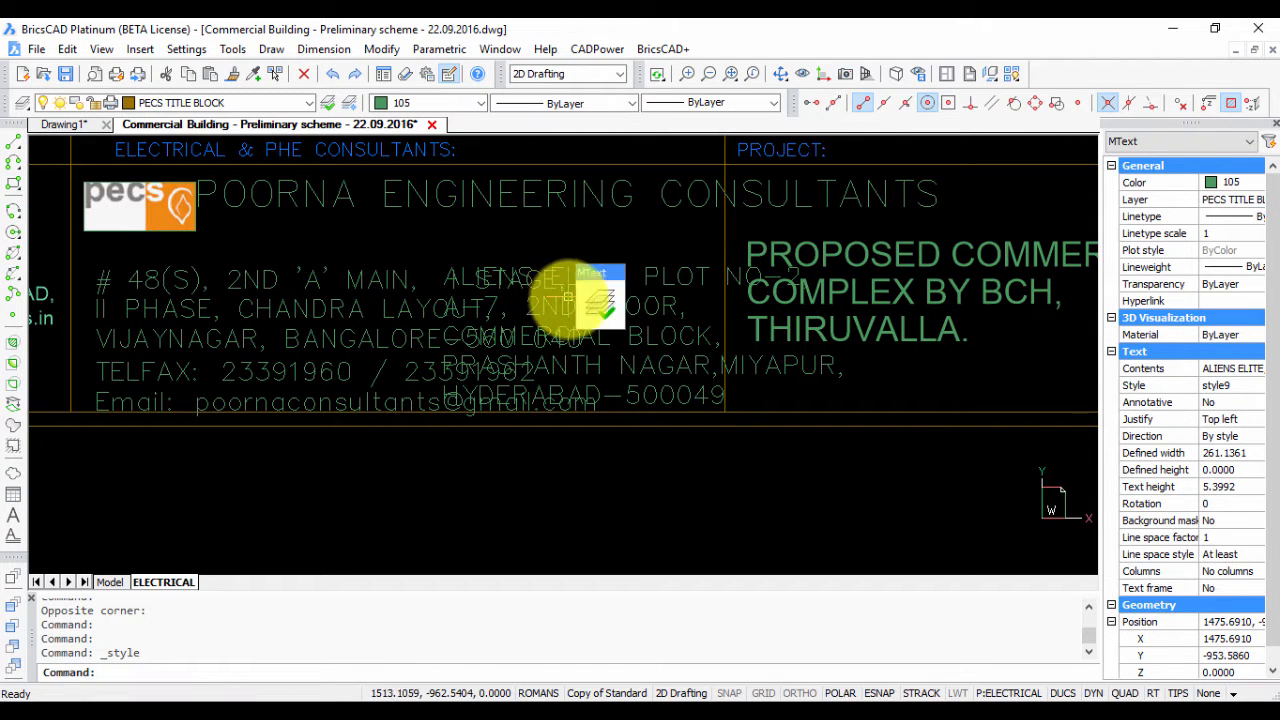
pyautogui.click(232, 48)
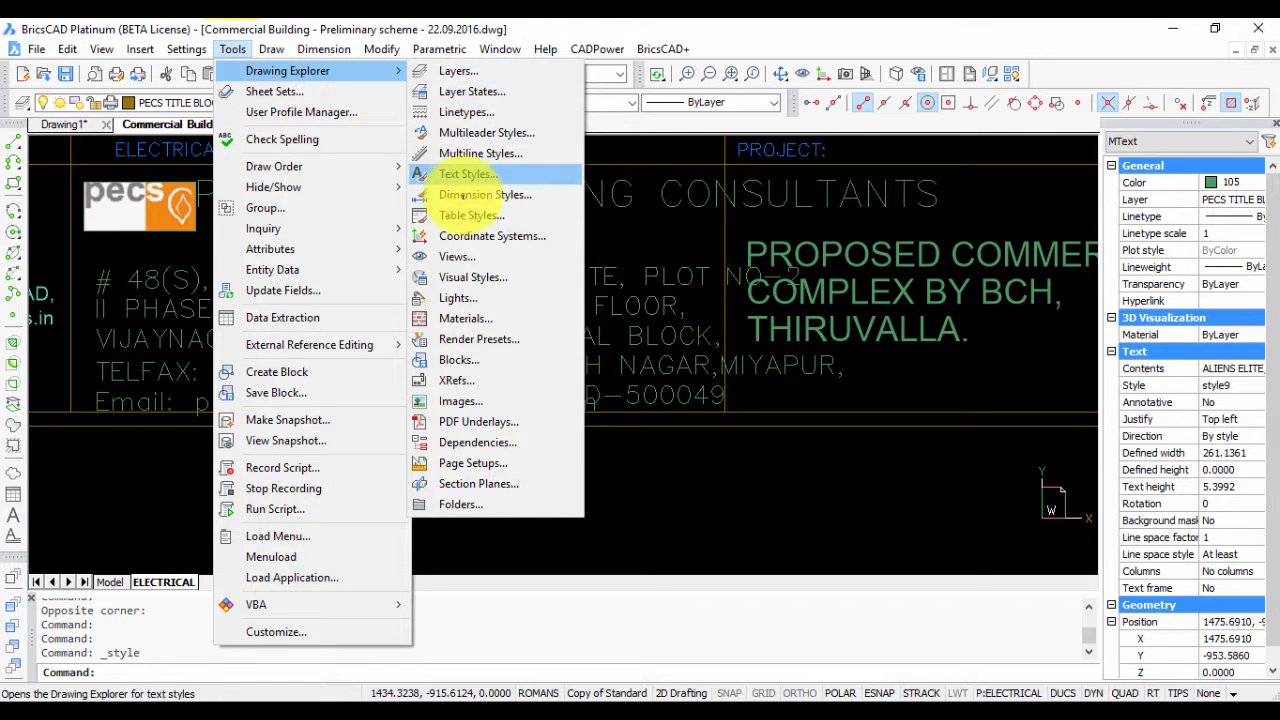
pyautogui.moveTo(476, 442)
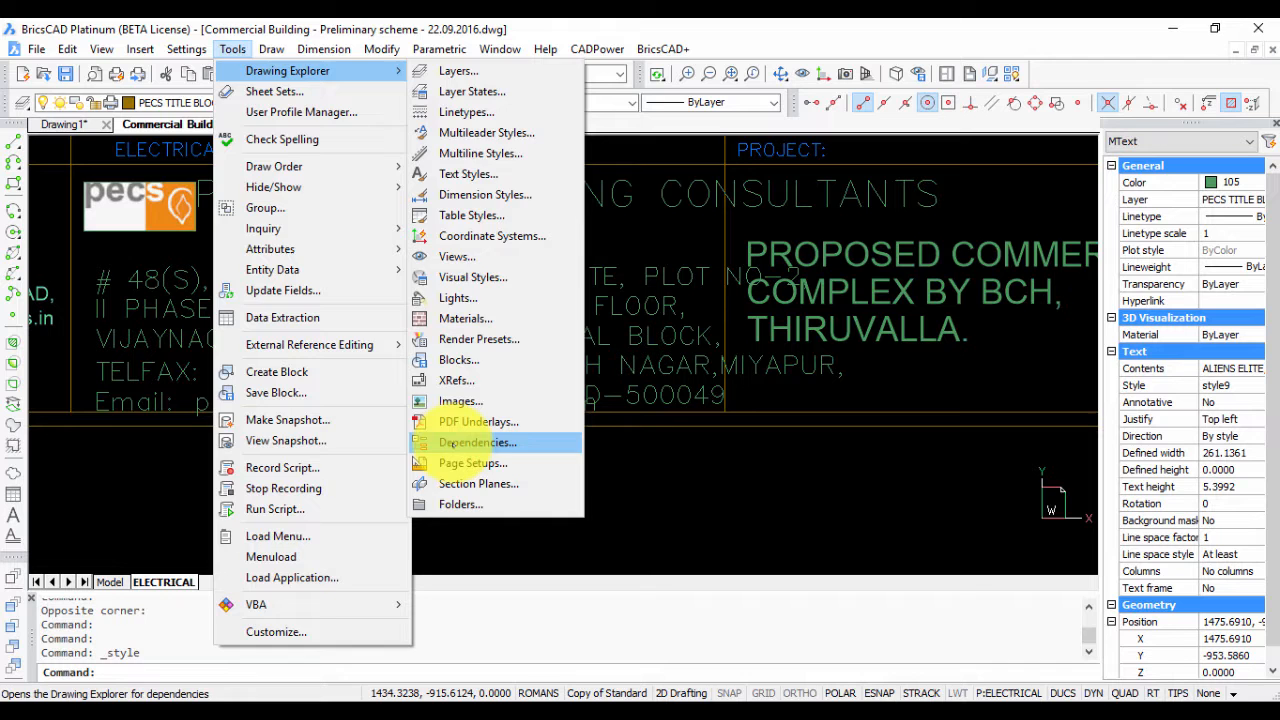
pyautogui.click(476, 442)
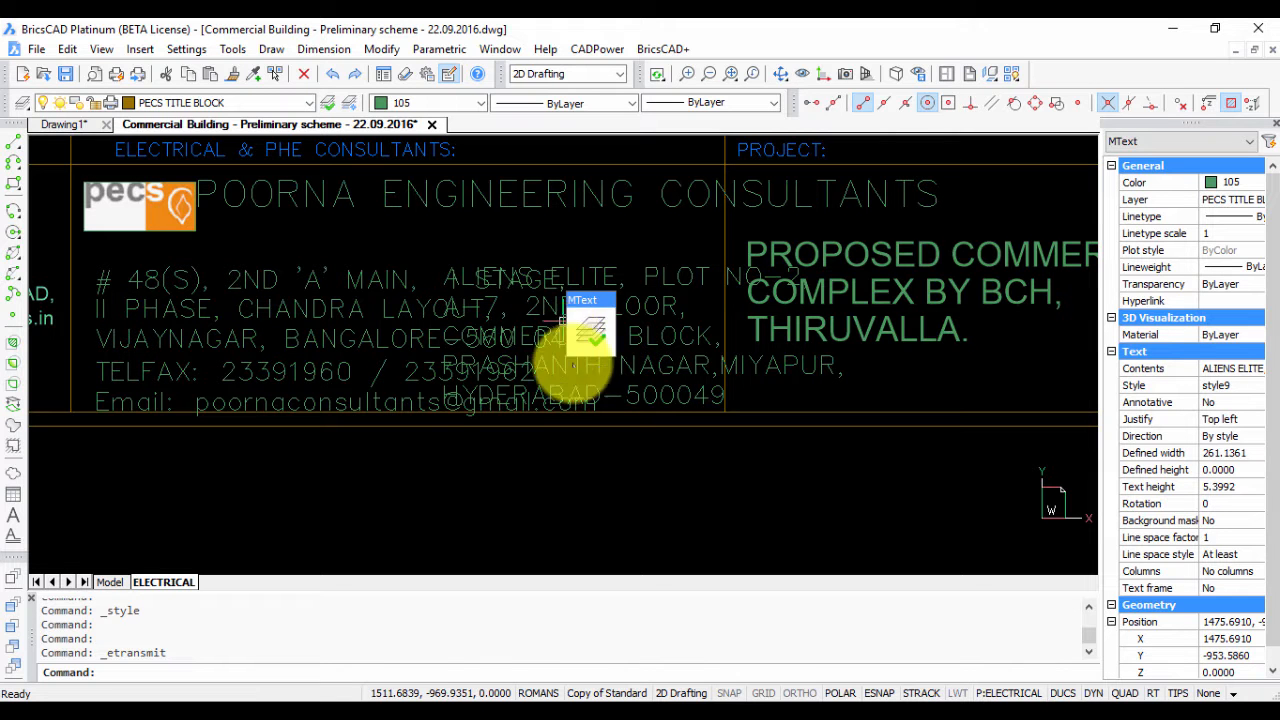
pyautogui.moveTo(880, 344)
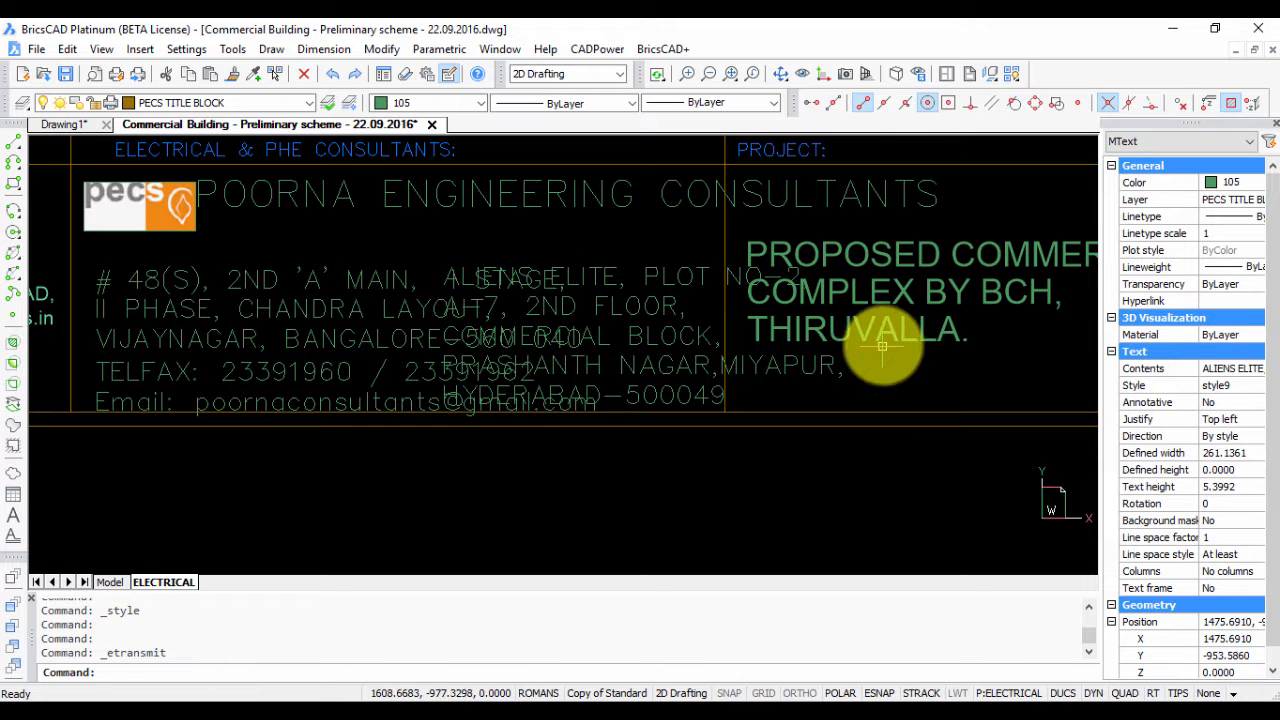
pyautogui.moveTo(492, 540)
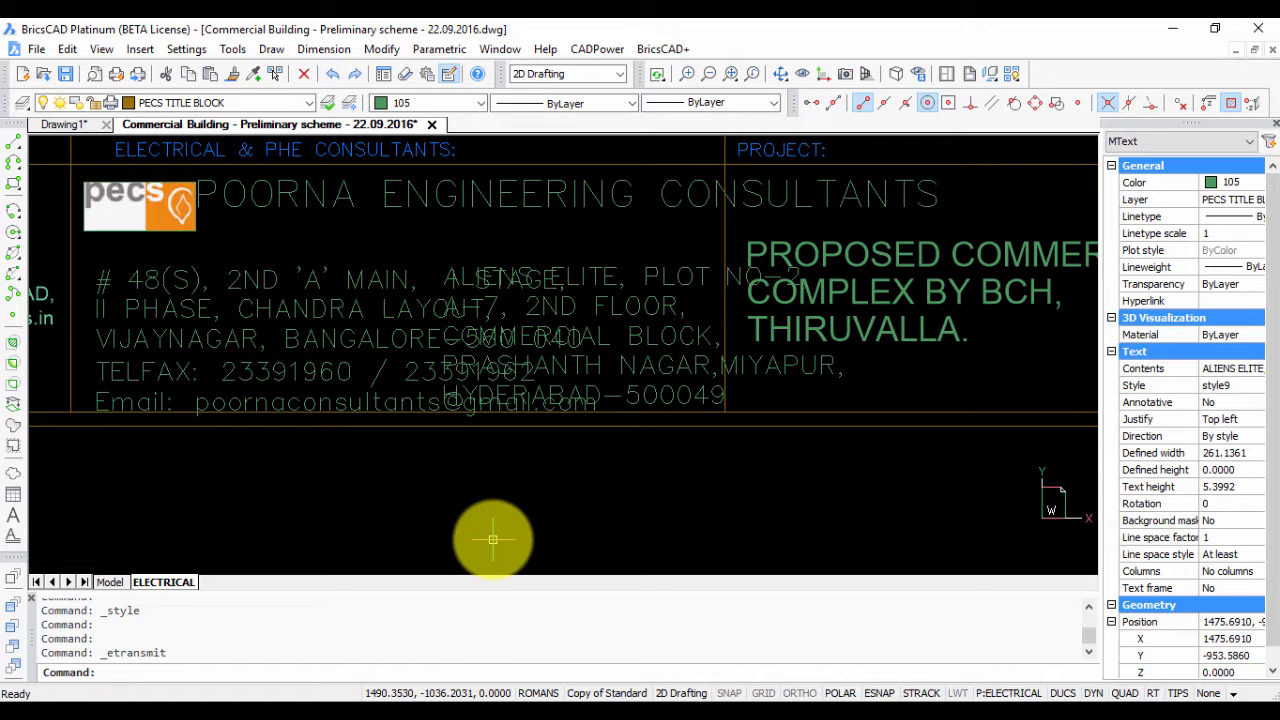
pyautogui.moveTo(492, 548)
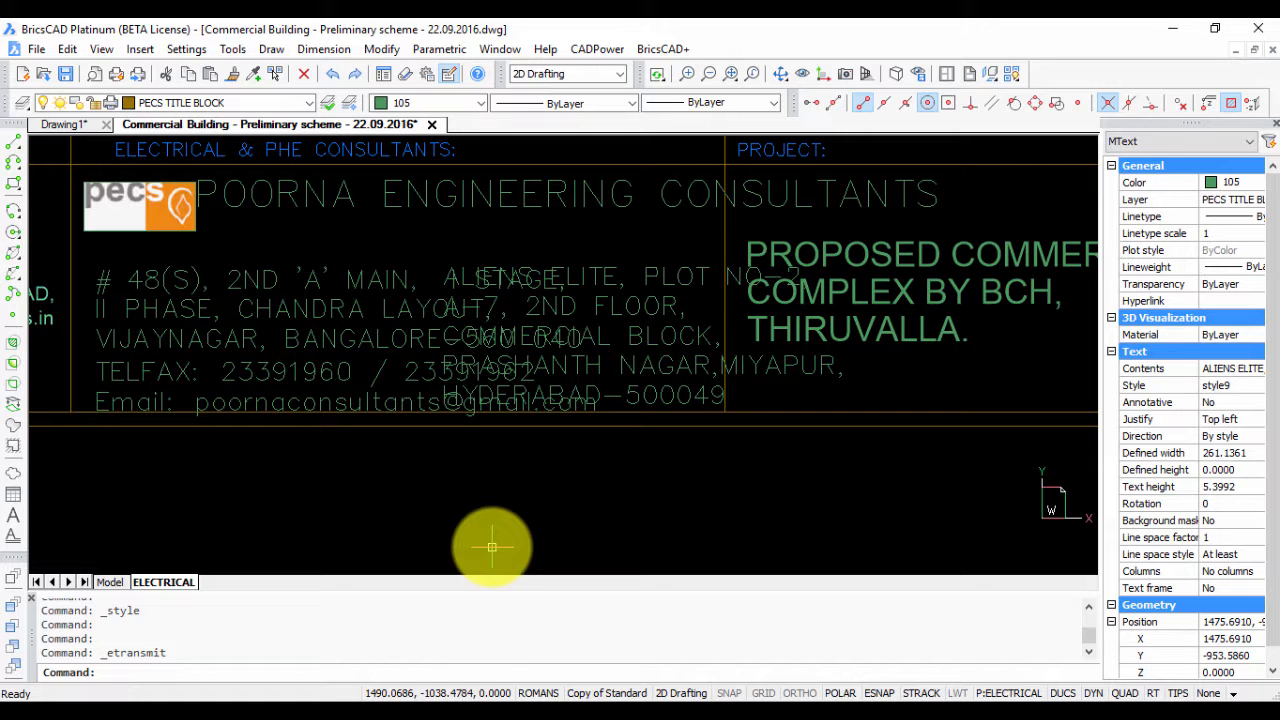
pyautogui.press('Escape')
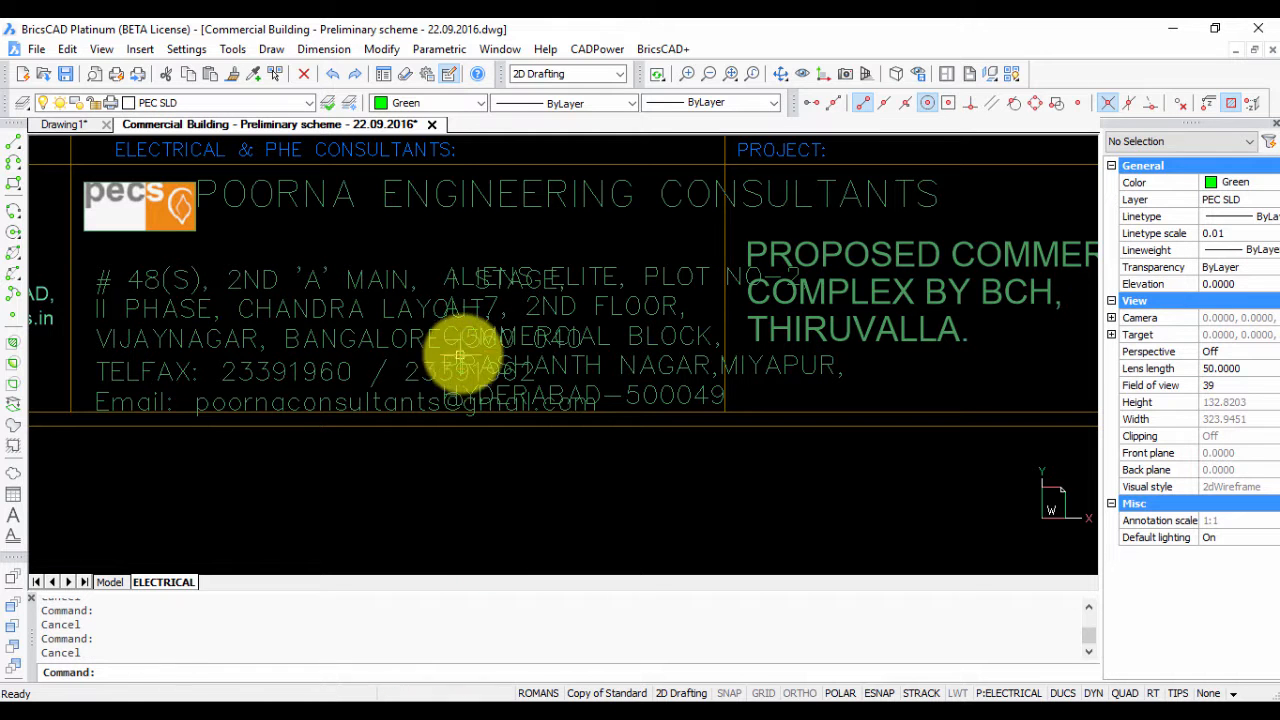
pyautogui.moveTo(510, 562)
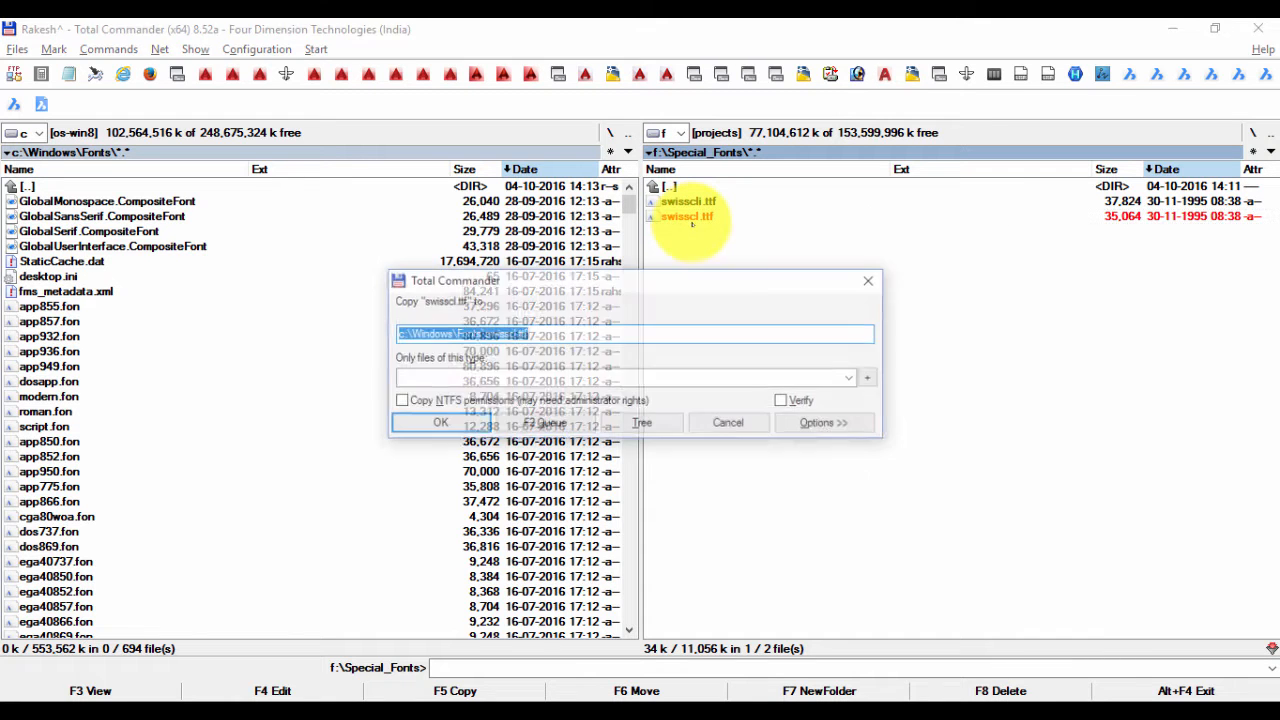
# - Confirm copying the Swiss font file into C:\Windows\Fonts
pyautogui.click(440, 422)
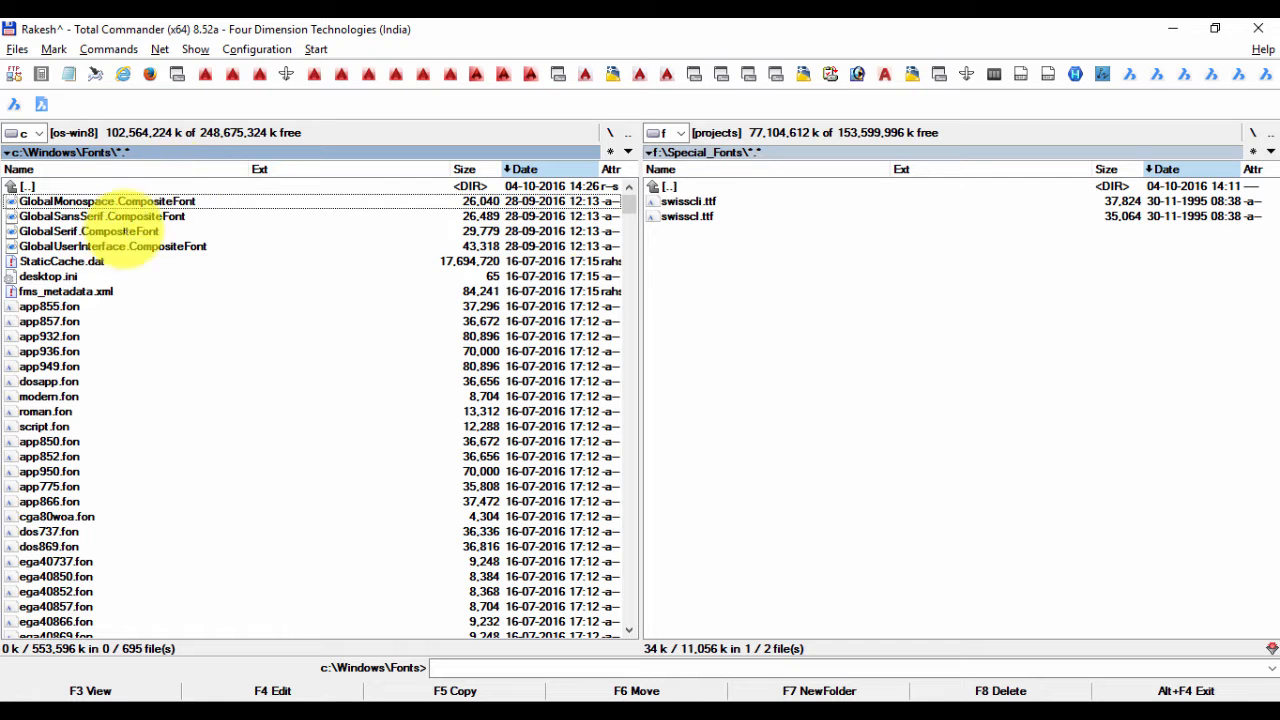
pyautogui.moveTo(720, 230)
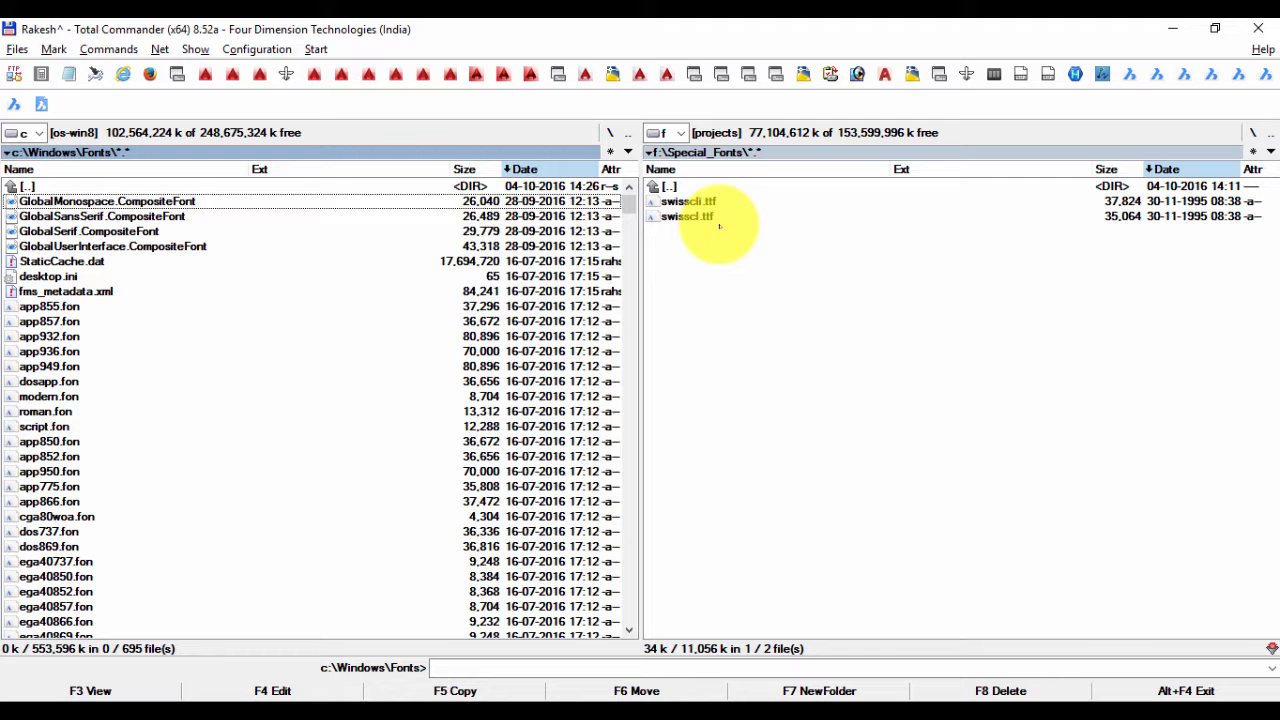
# - Install the Swiss 721 Light Condensed BT font from Font Viewer and close the preview
pyautogui.doubleClick(688, 200)
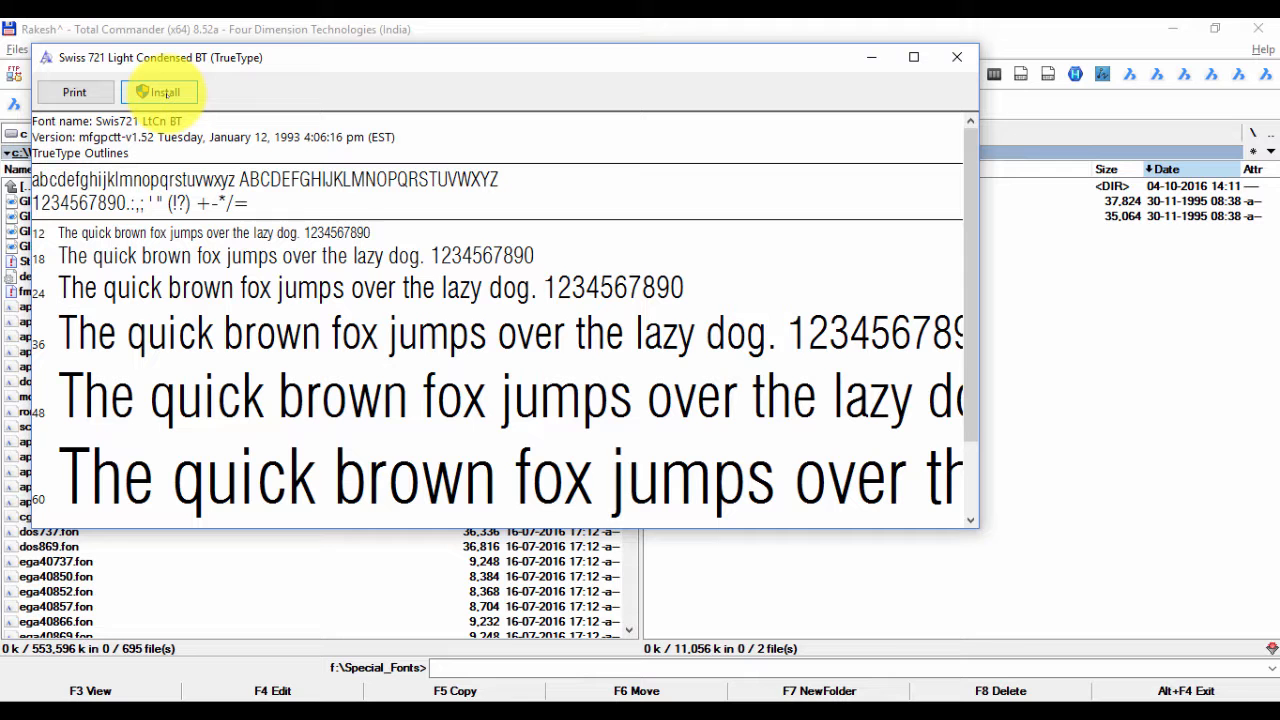
pyautogui.moveTo(912, 30)
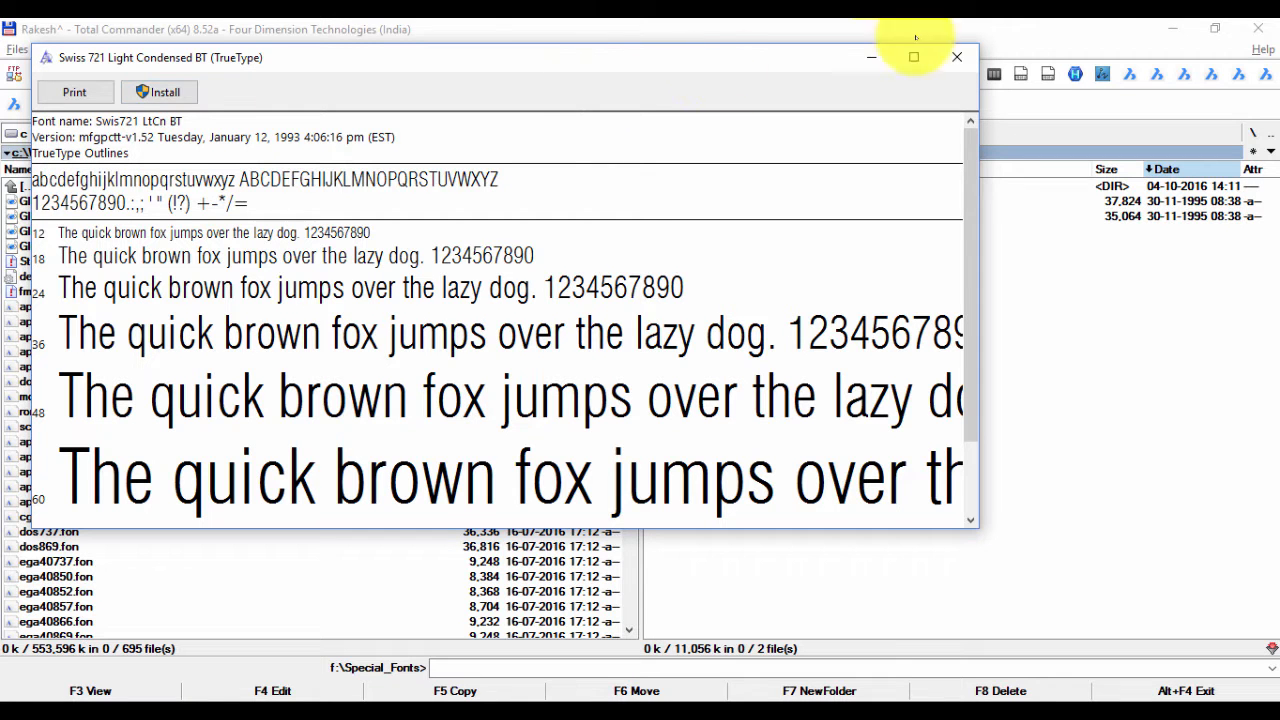
pyautogui.click(160, 92)
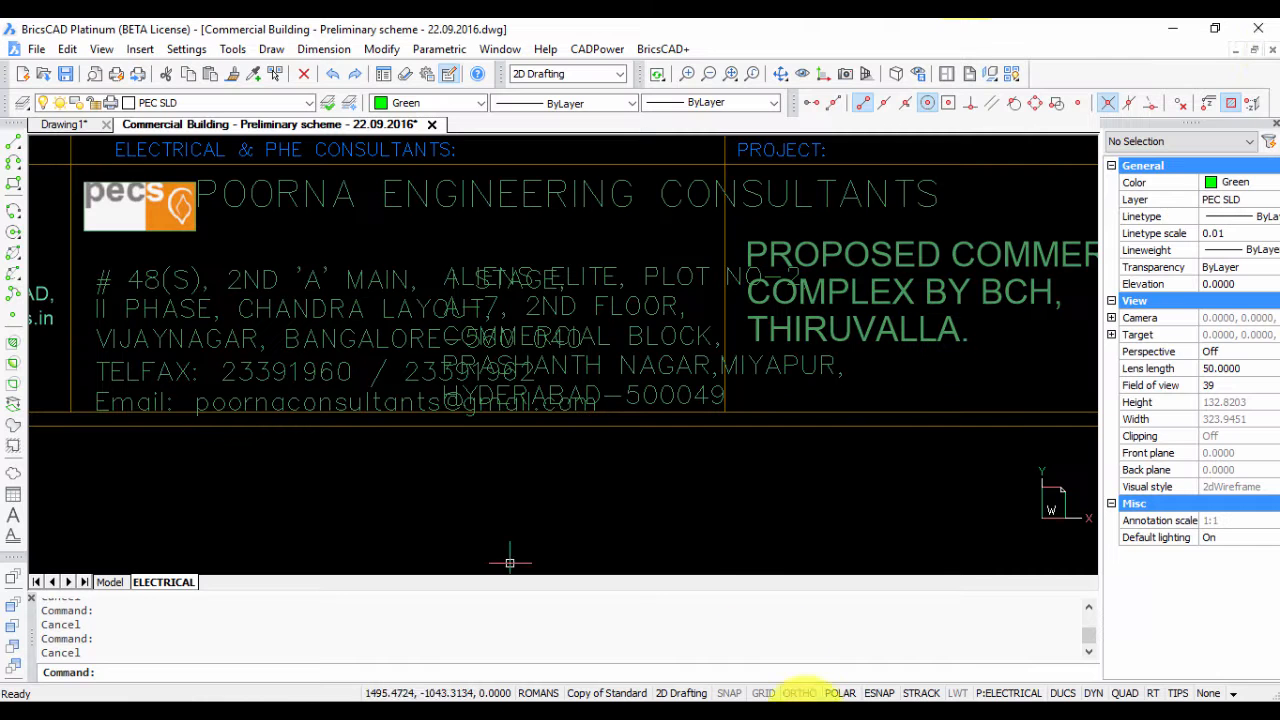
# - Close the Commercial Building drawing without saving and dismiss the Get Started screen
pyautogui.click(432, 124)
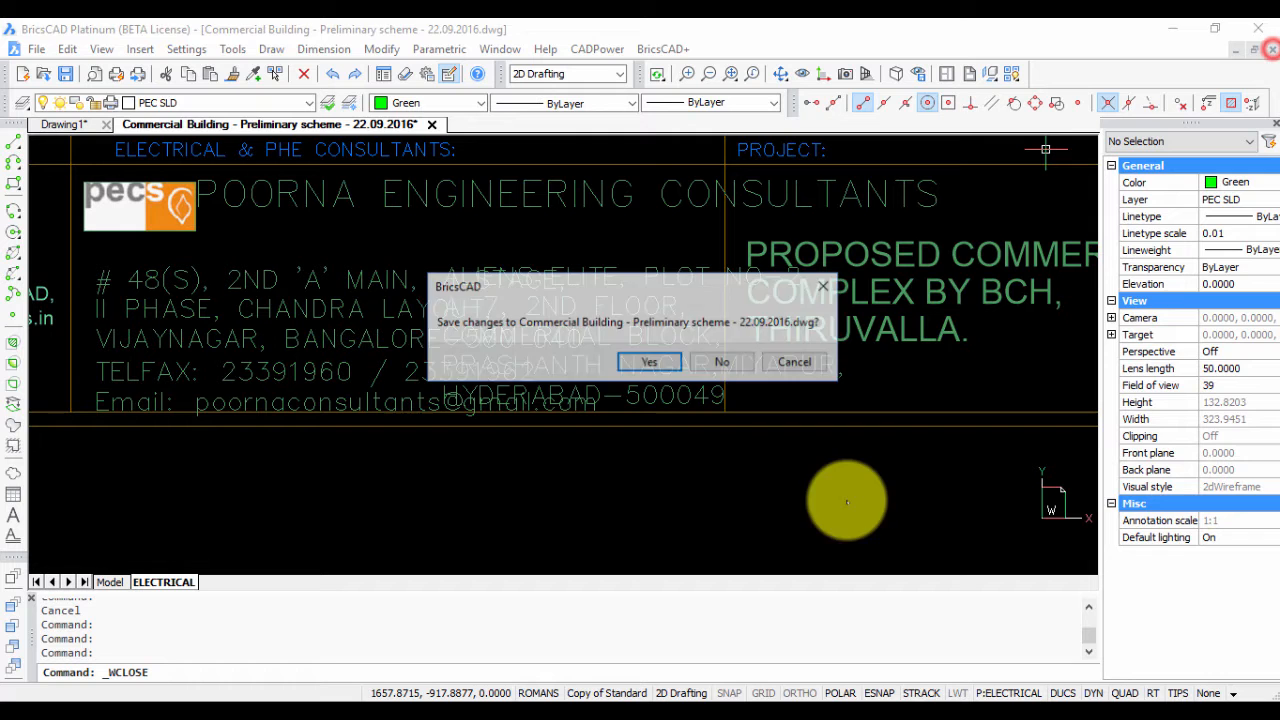
pyautogui.click(648, 360)
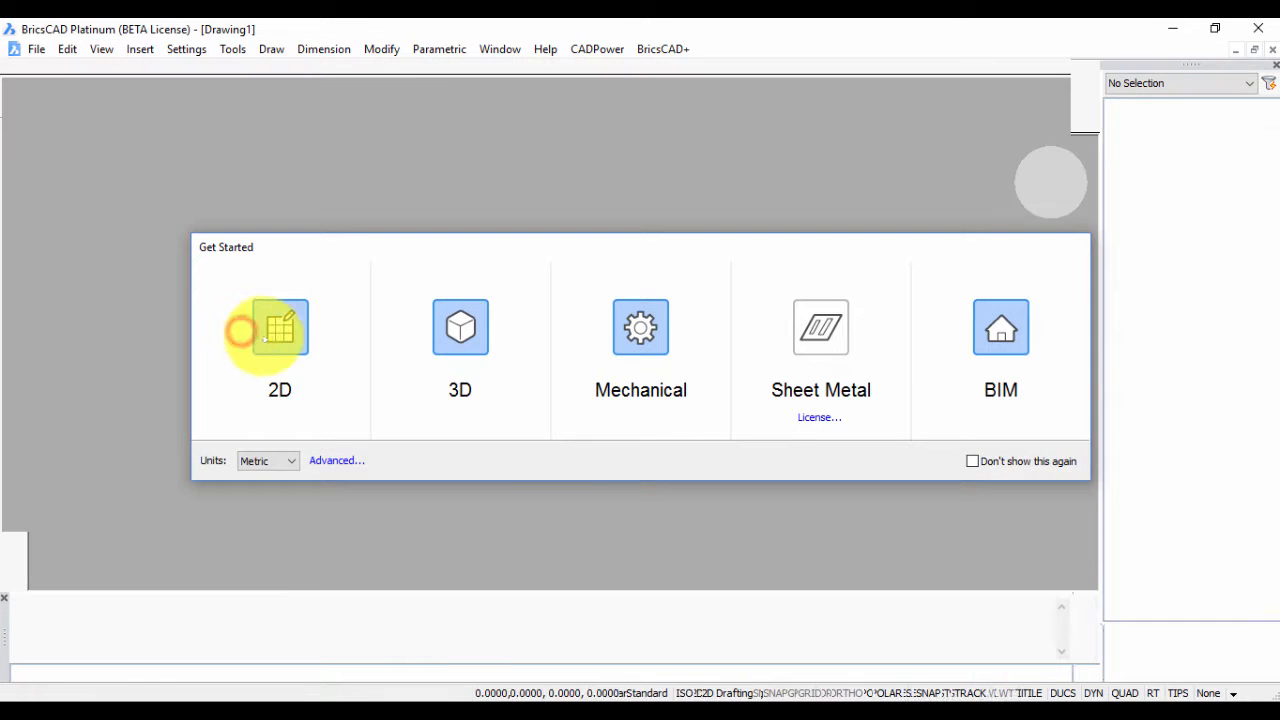
pyautogui.click(36, 48)
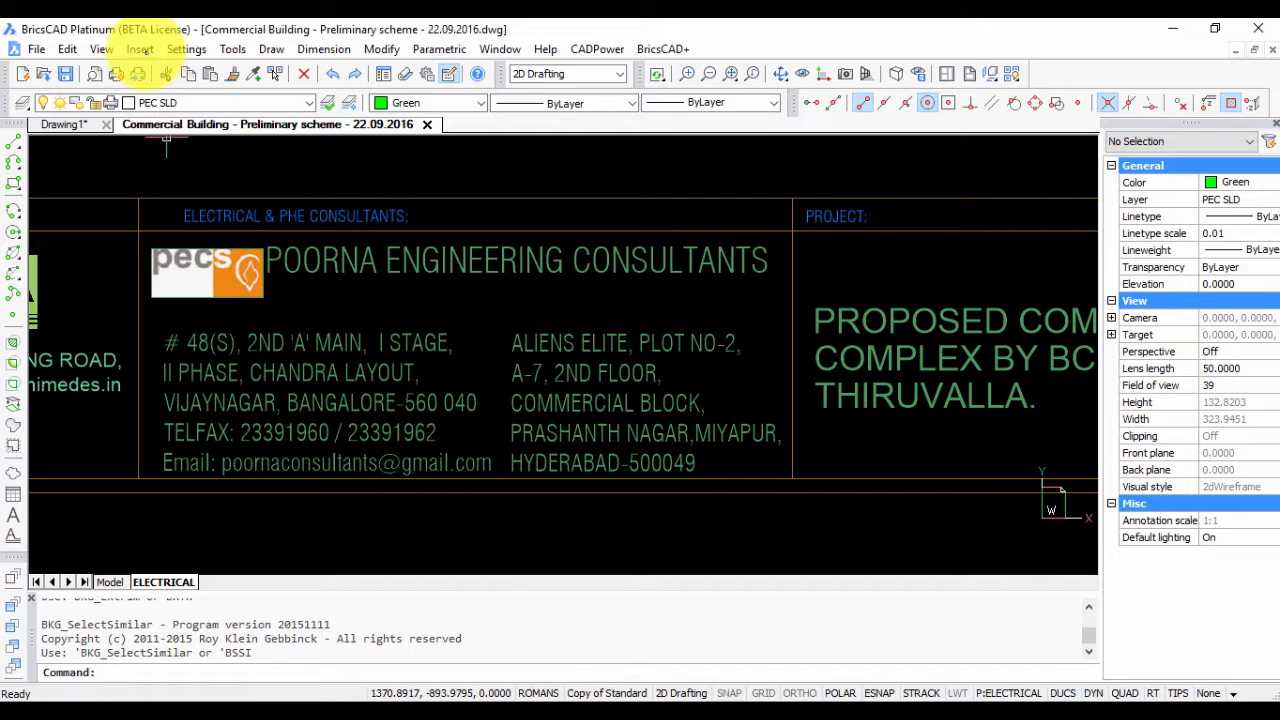
pyautogui.click(232, 48)
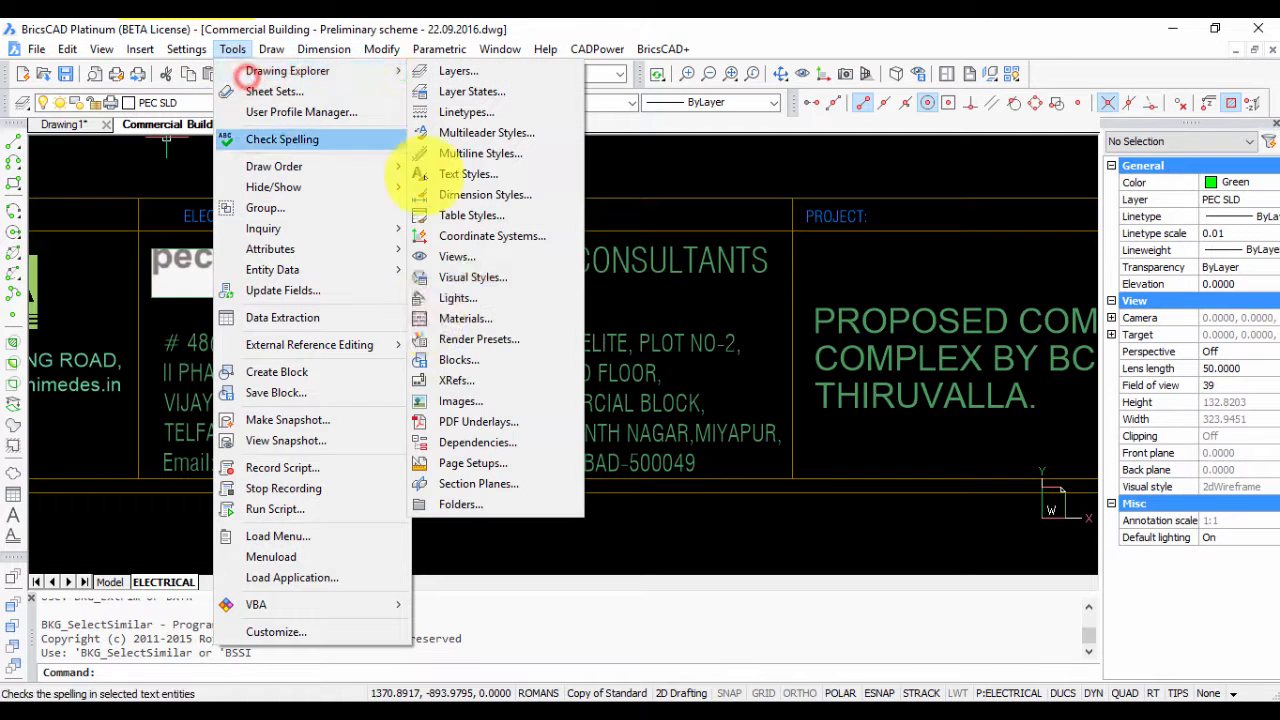
pyautogui.moveTo(456, 442)
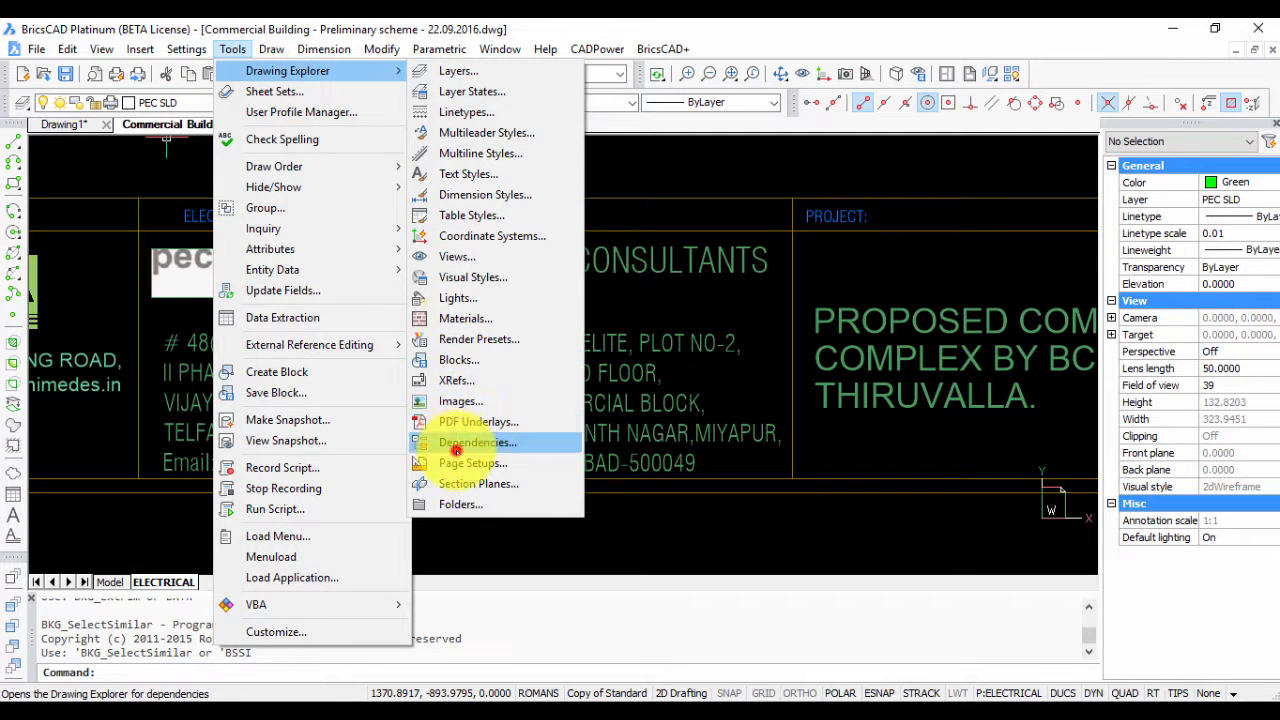
pyautogui.click(476, 442)
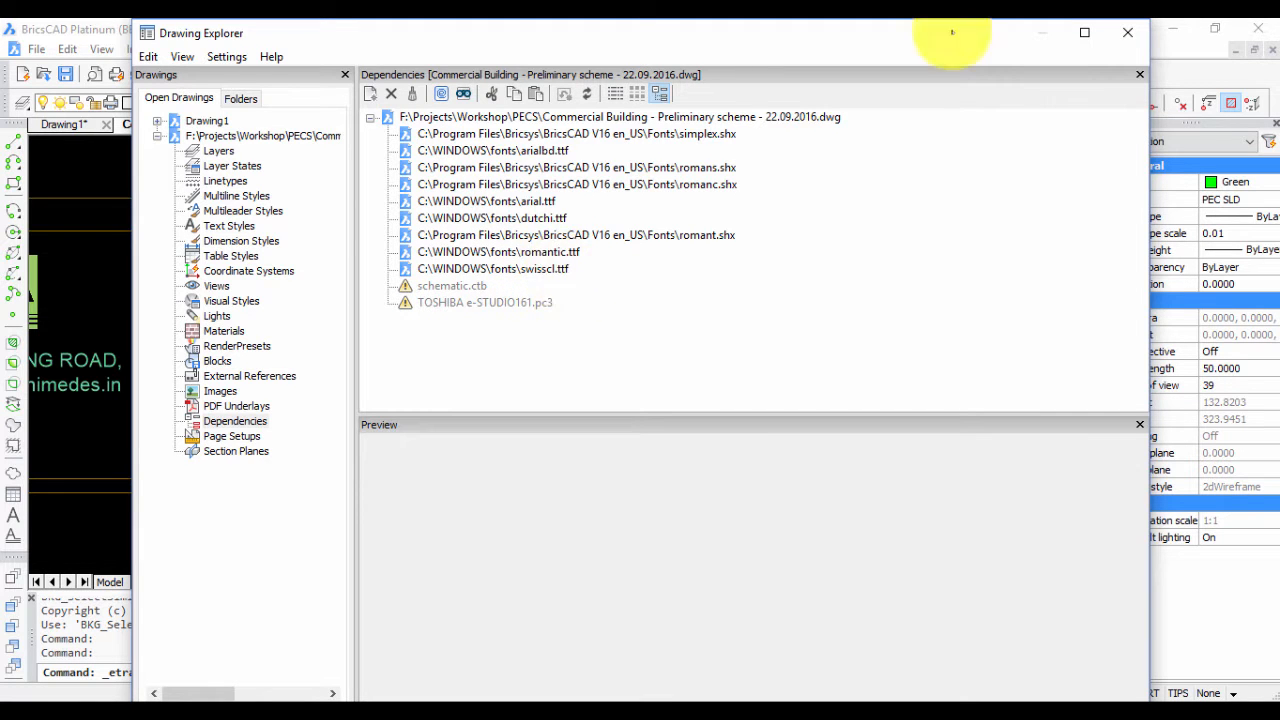
pyautogui.click(1140, 74)
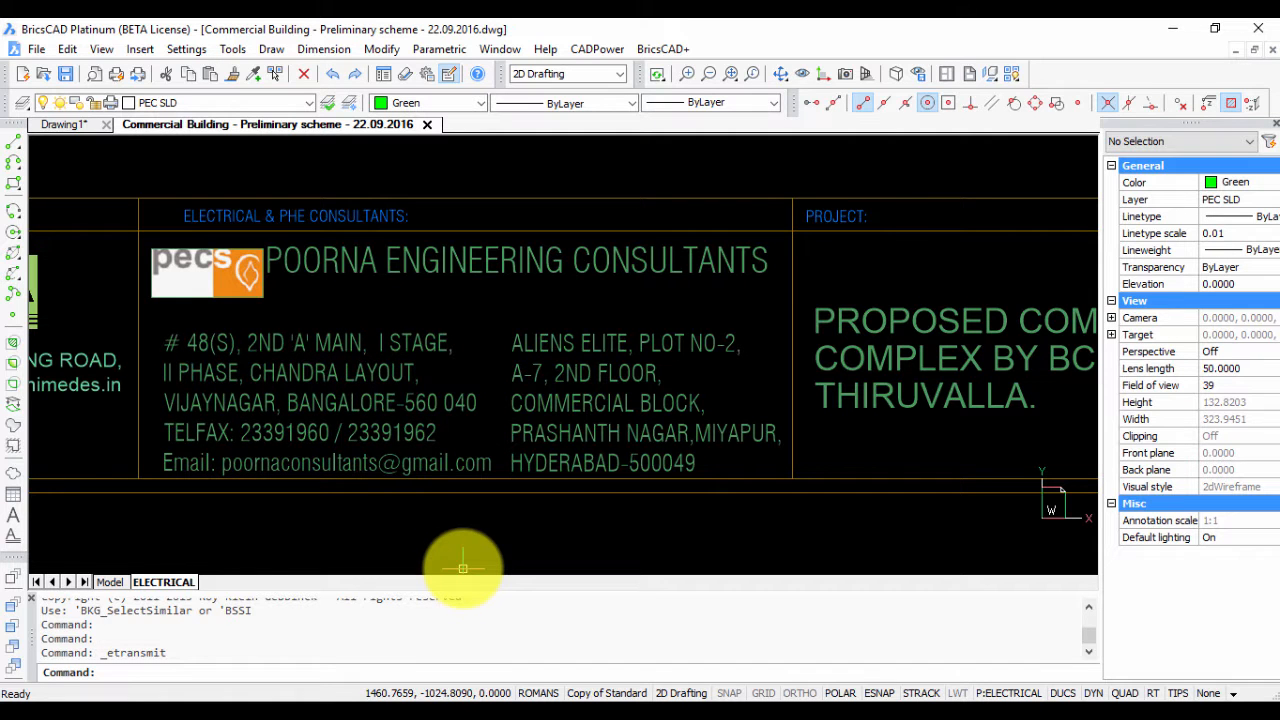
pyautogui.moveTo(568, 400)
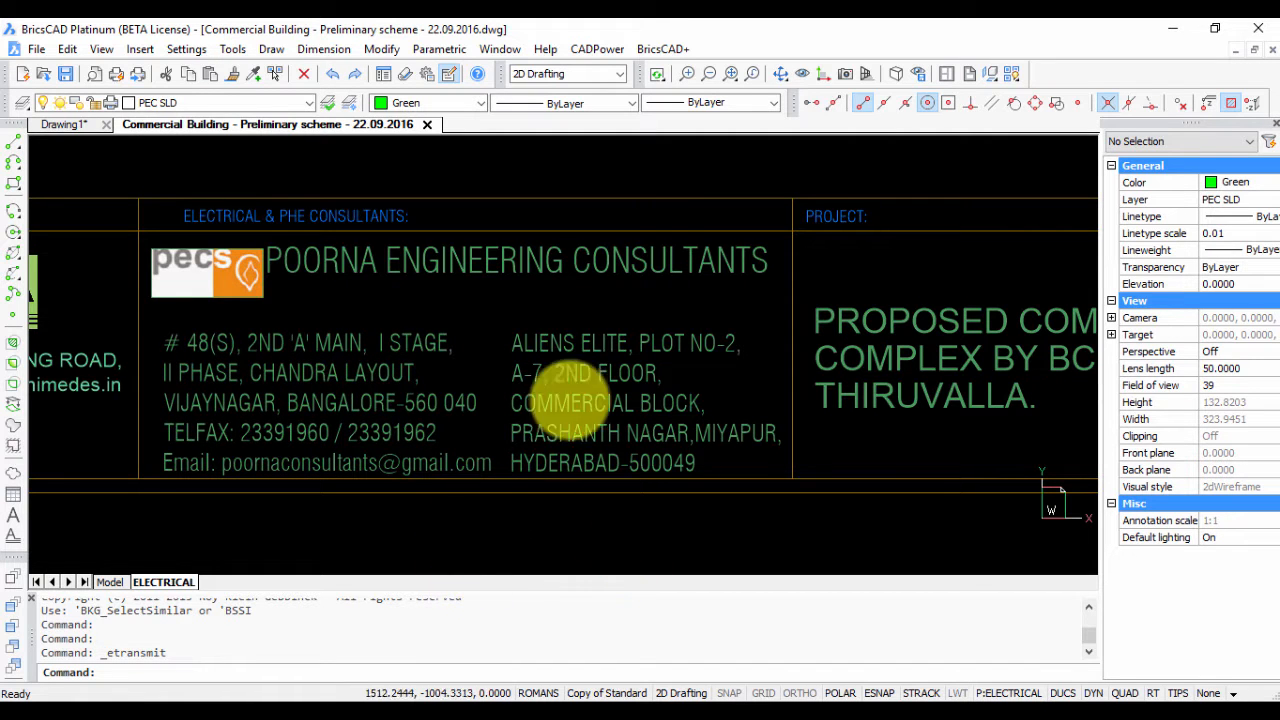
pyautogui.click(36, 48)
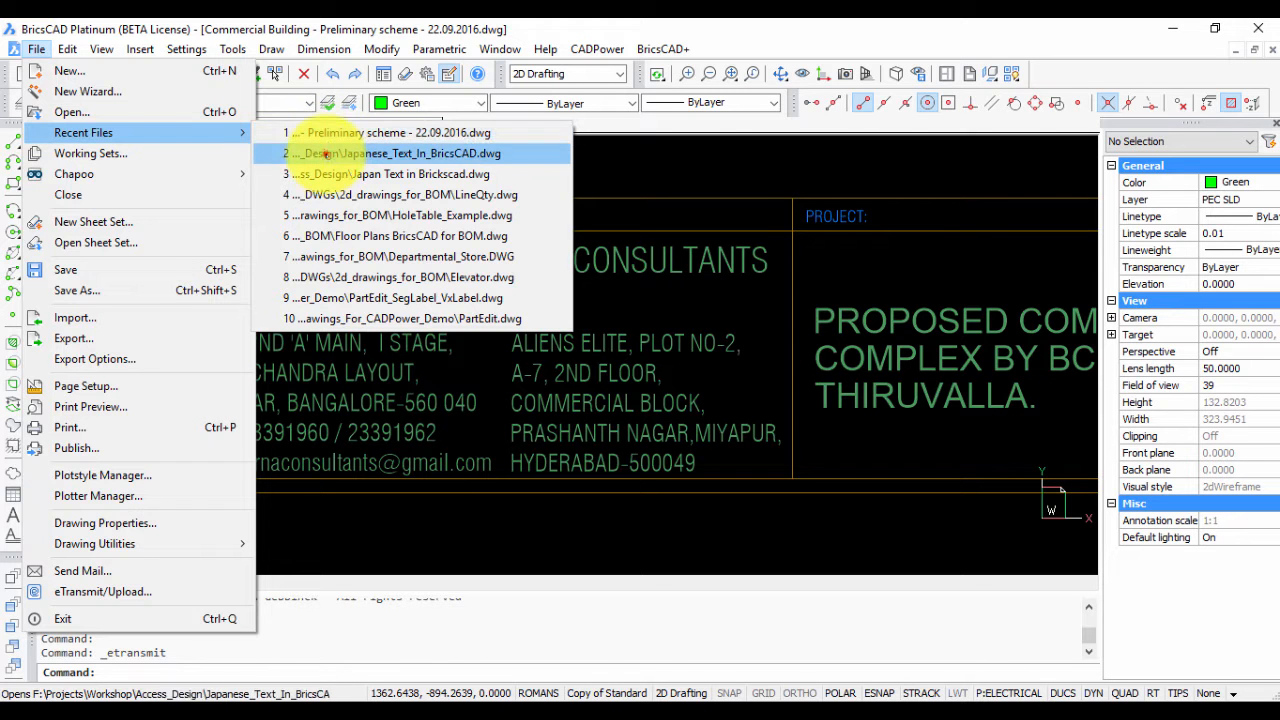
# - Open Japanese_Text_In_BricsCAD.dwg from Recent Files and inspect a question-mark text label
pyautogui.click(402, 152)
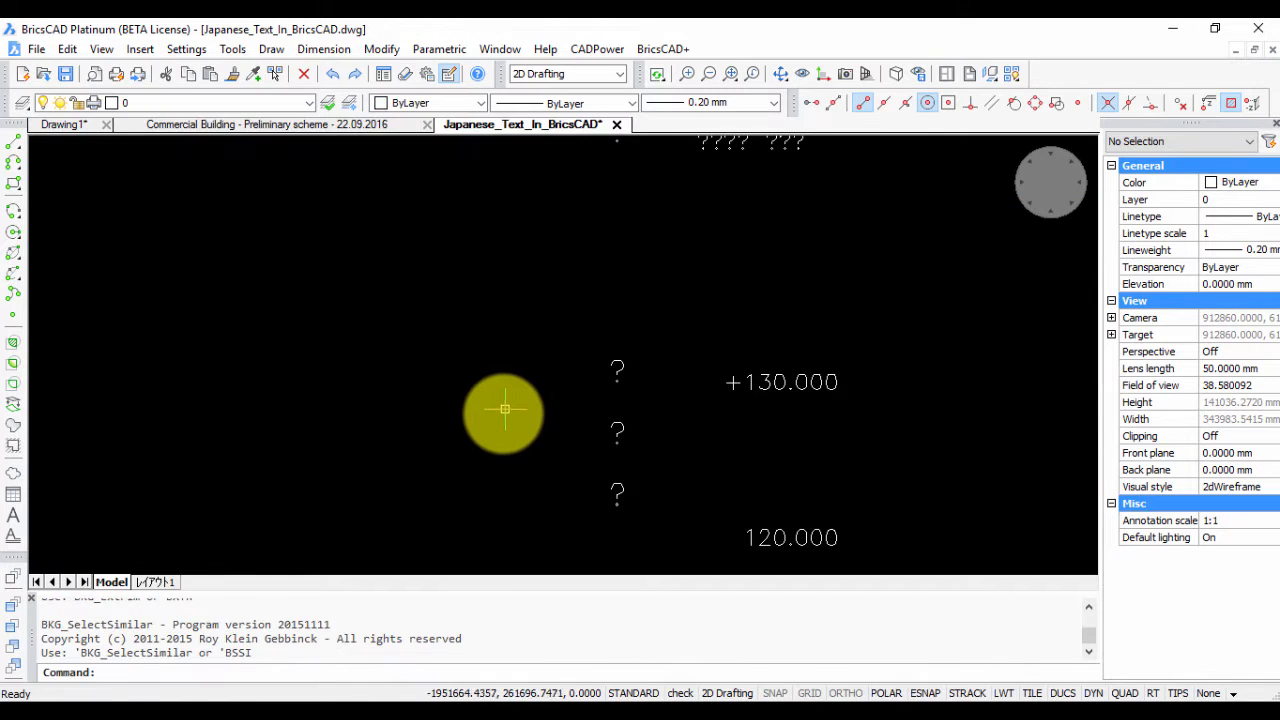
pyautogui.scroll(-3)
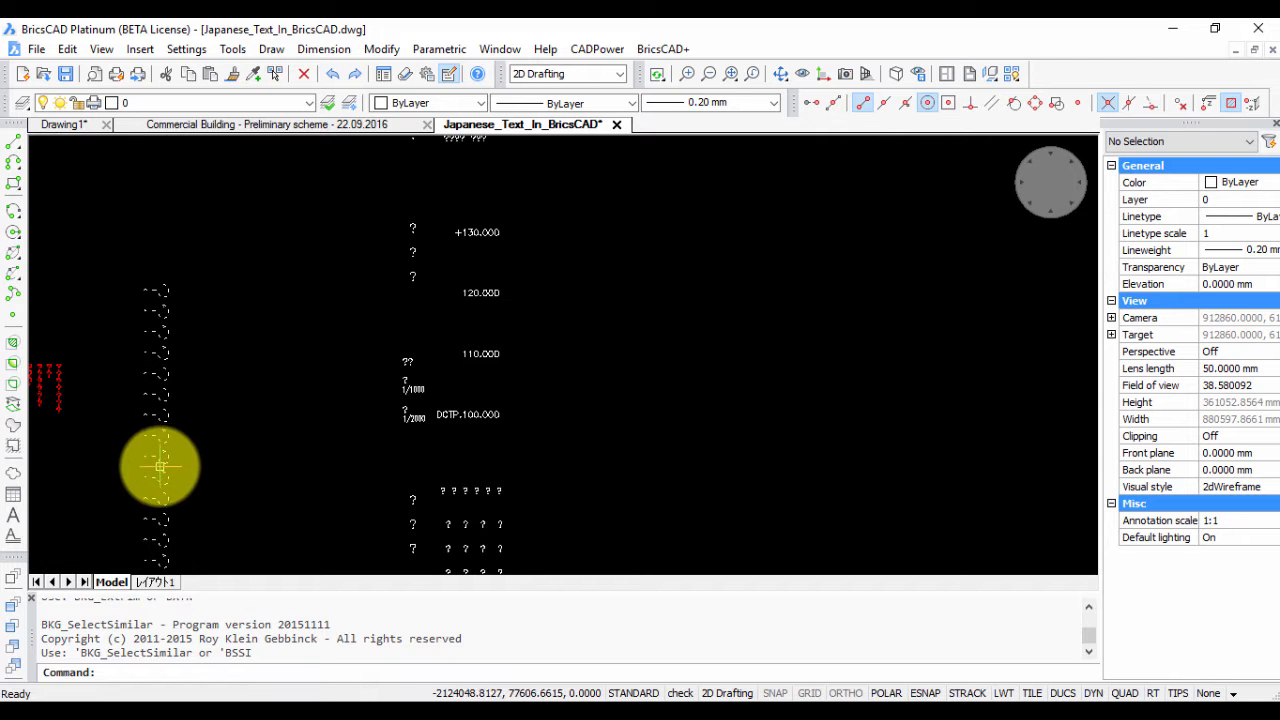
pyautogui.click(160, 468)
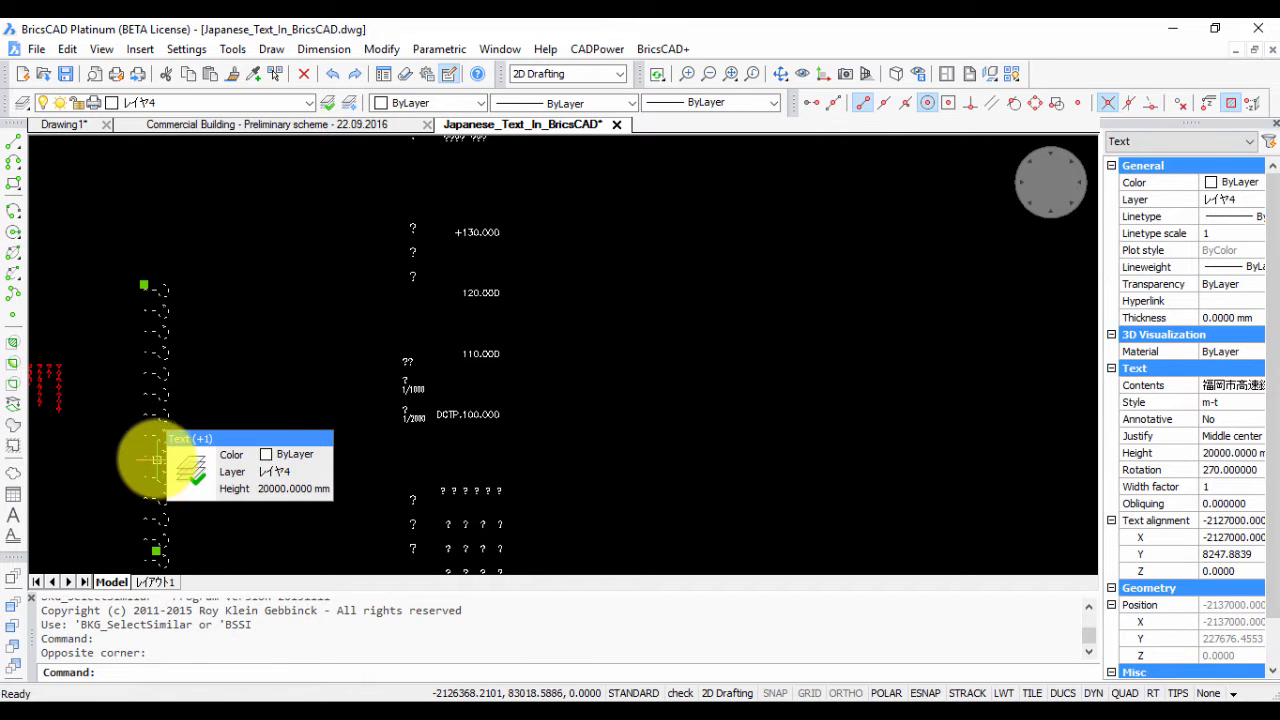
pyautogui.press('Escape')
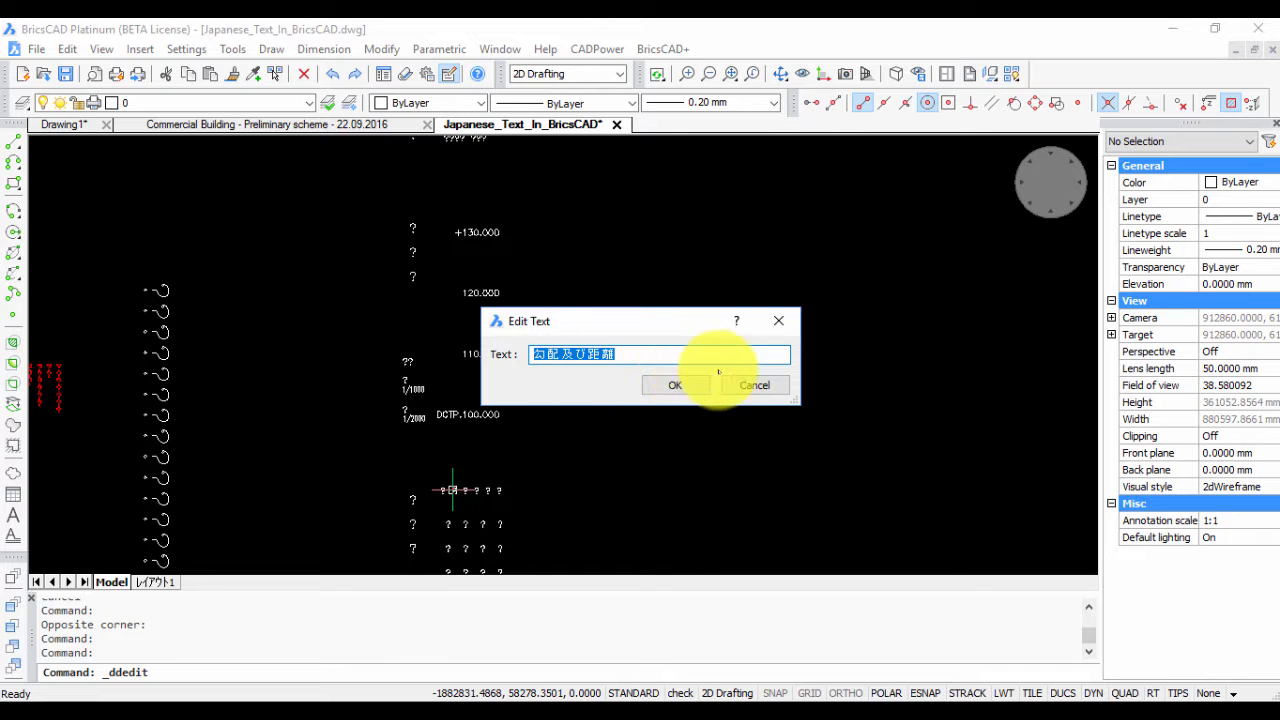
pyautogui.click(674, 384)
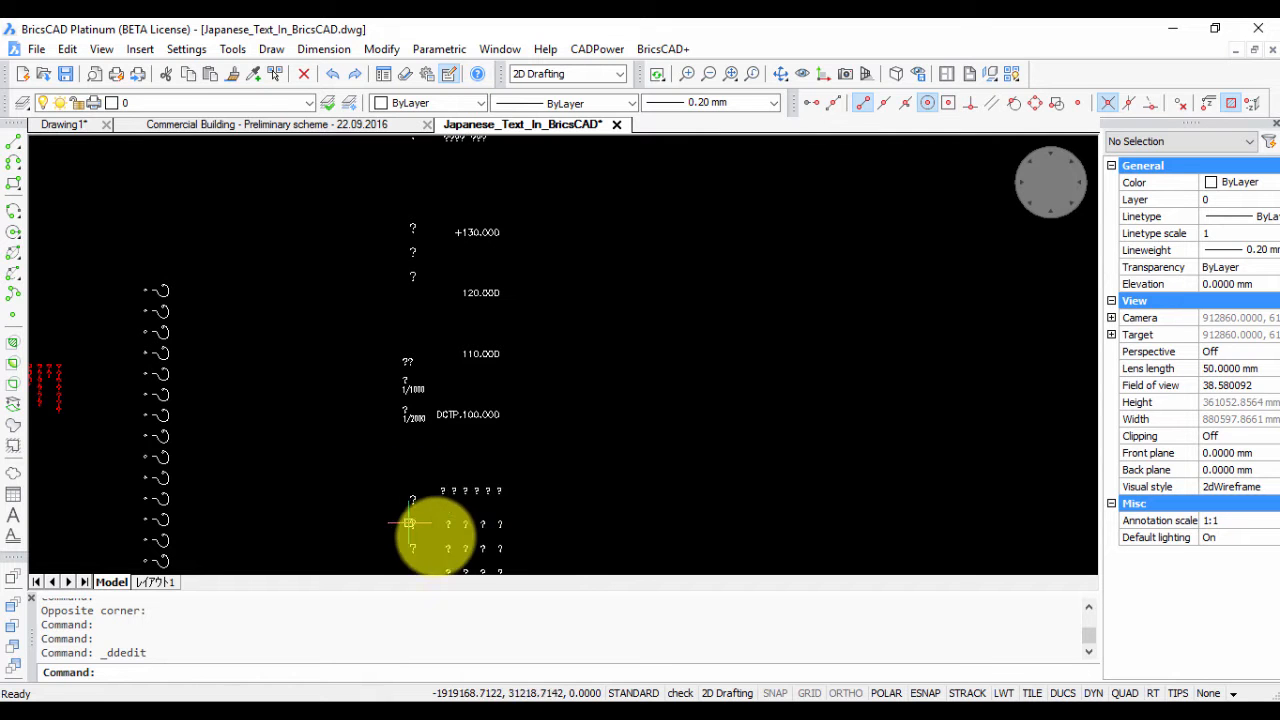
pyautogui.moveTo(900, 520)
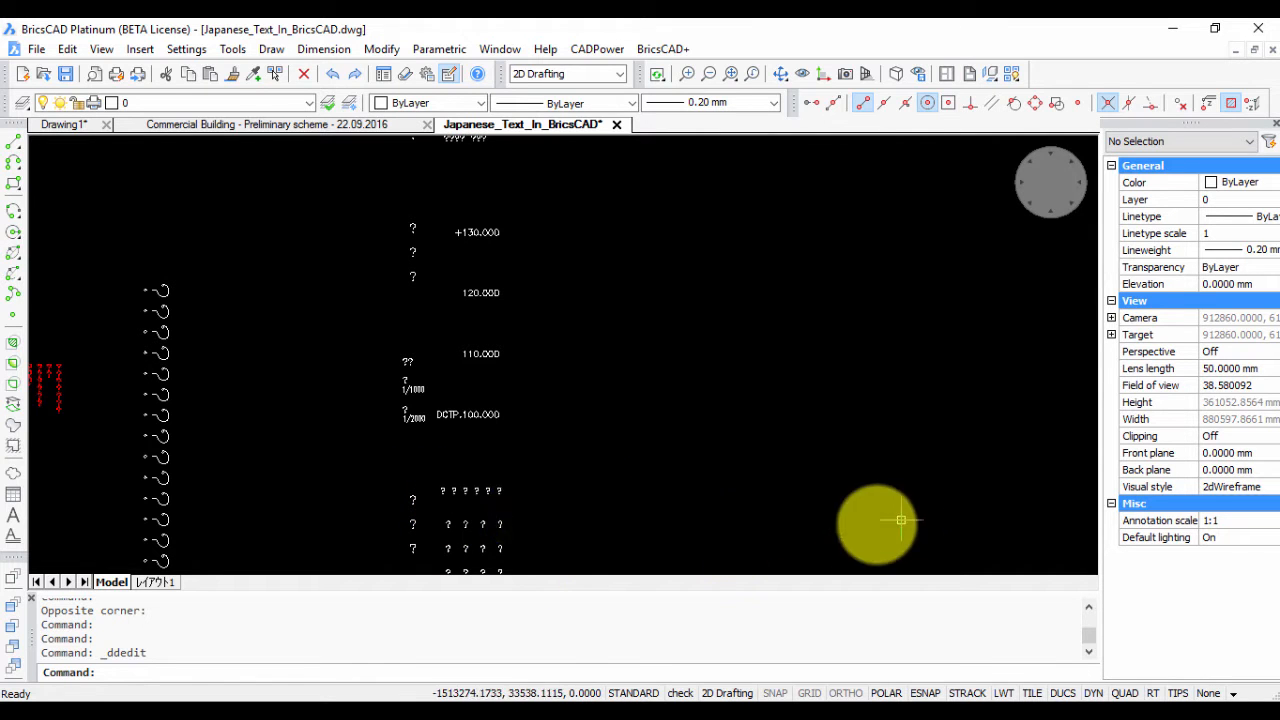
pyautogui.moveTo(470, 508)
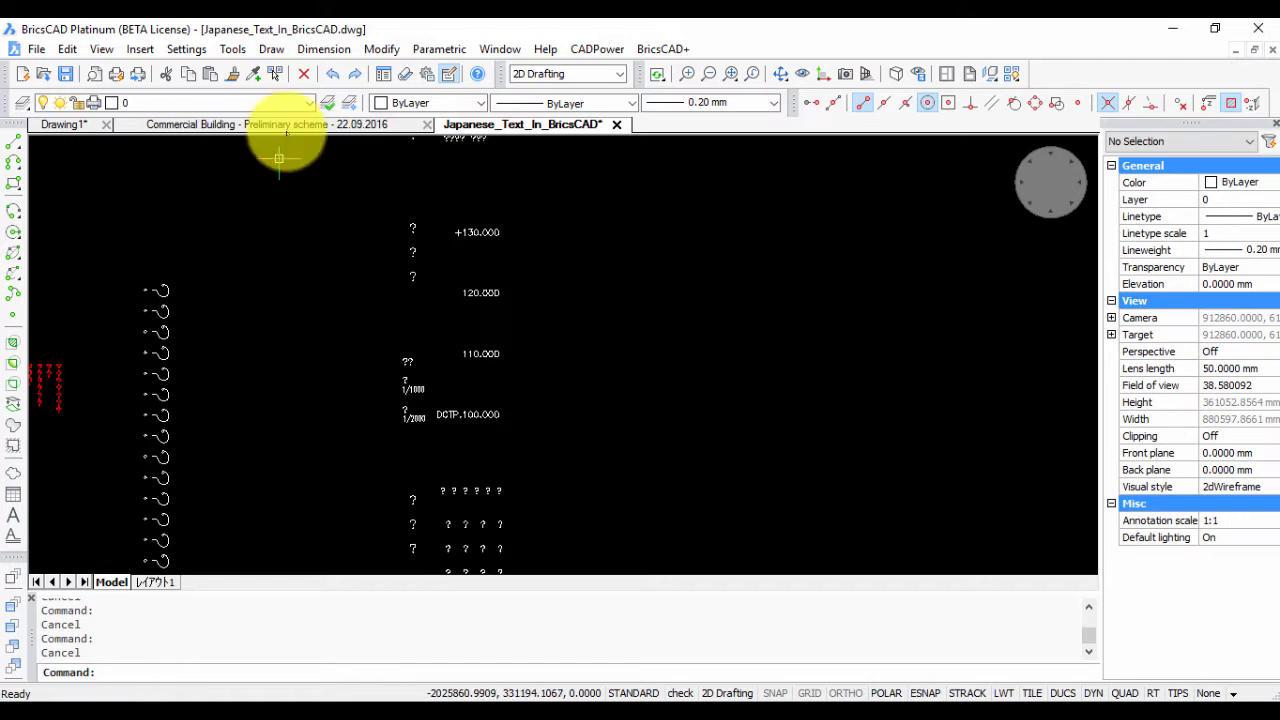
pyautogui.click(232, 48)
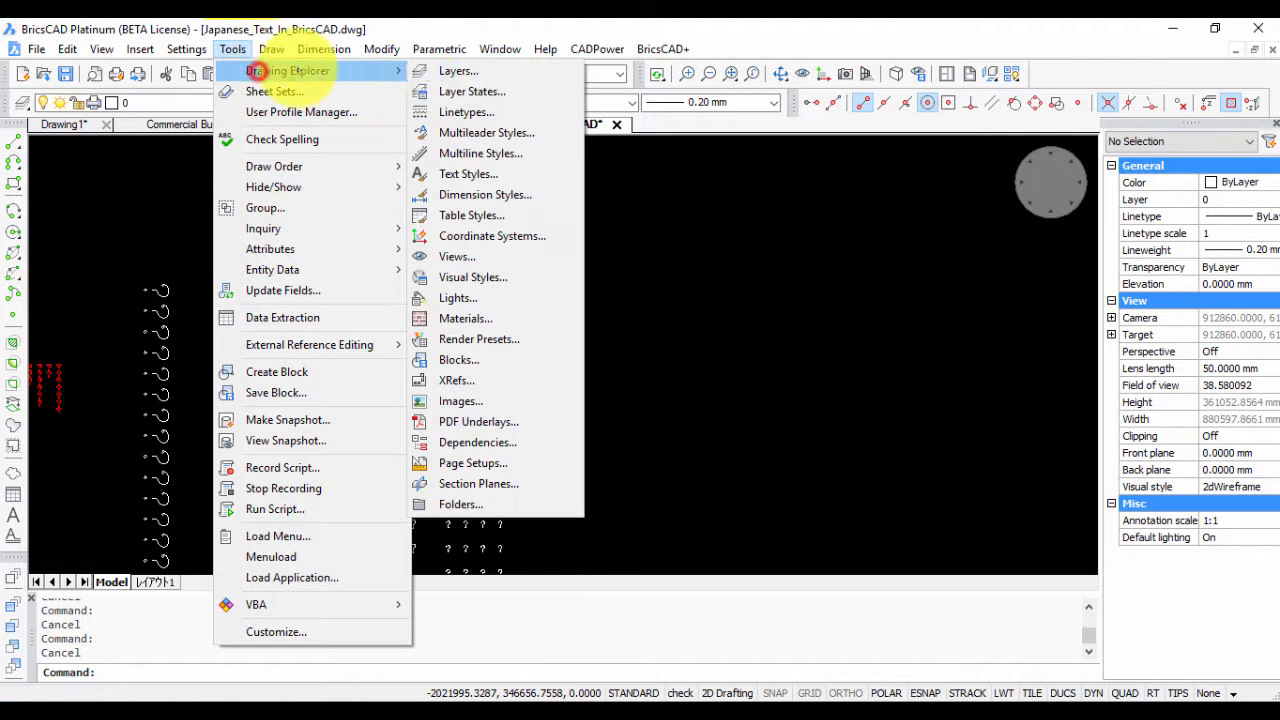
pyautogui.click(468, 172)
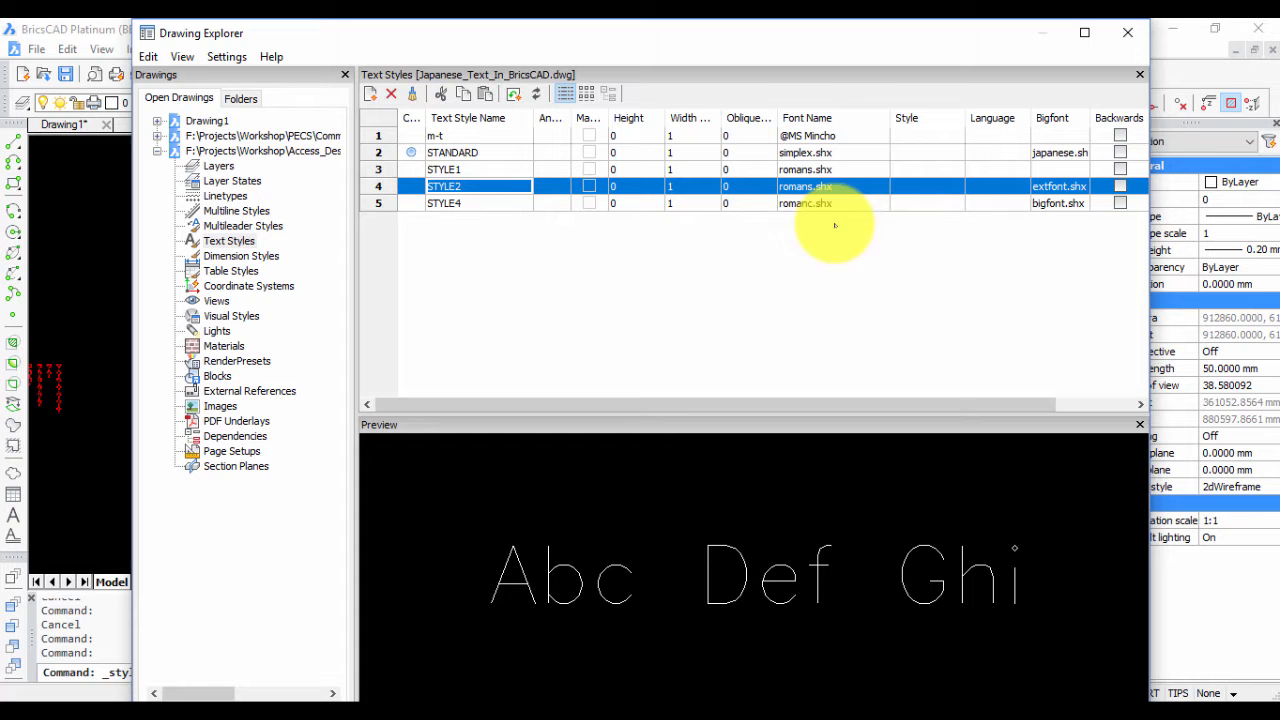
pyautogui.moveTo(1076, 204)
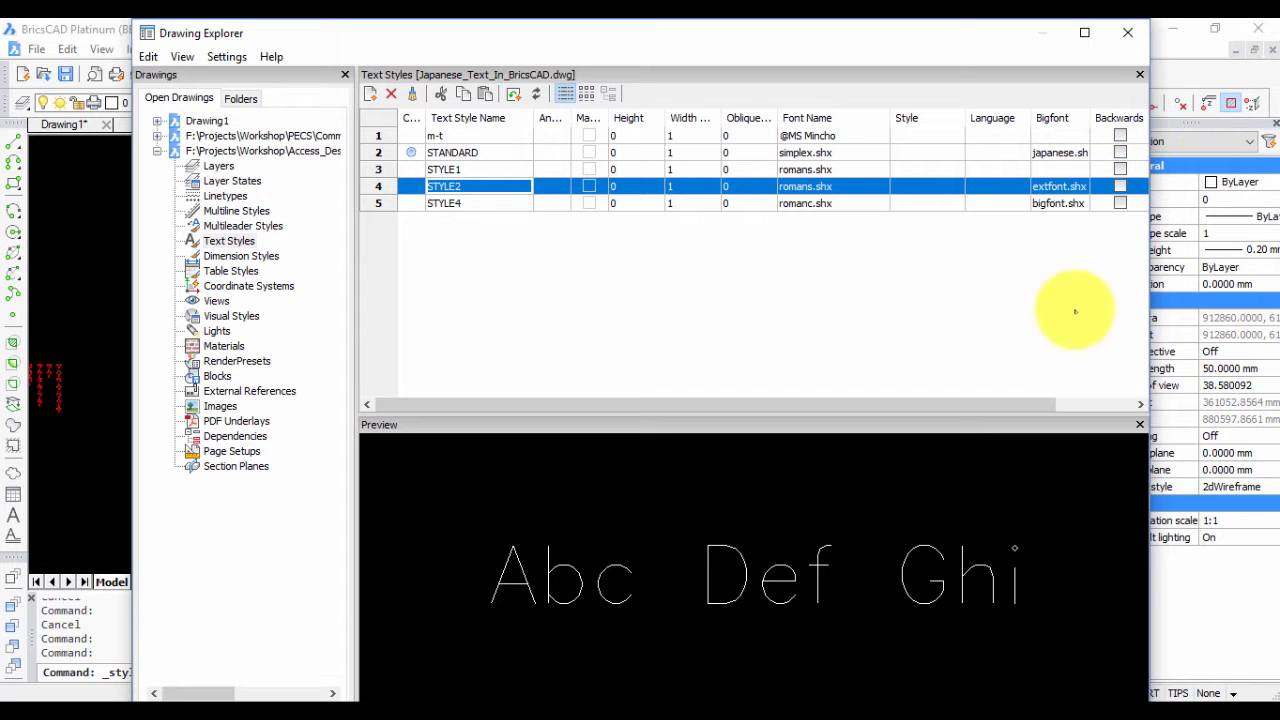
pyautogui.click(1140, 74)
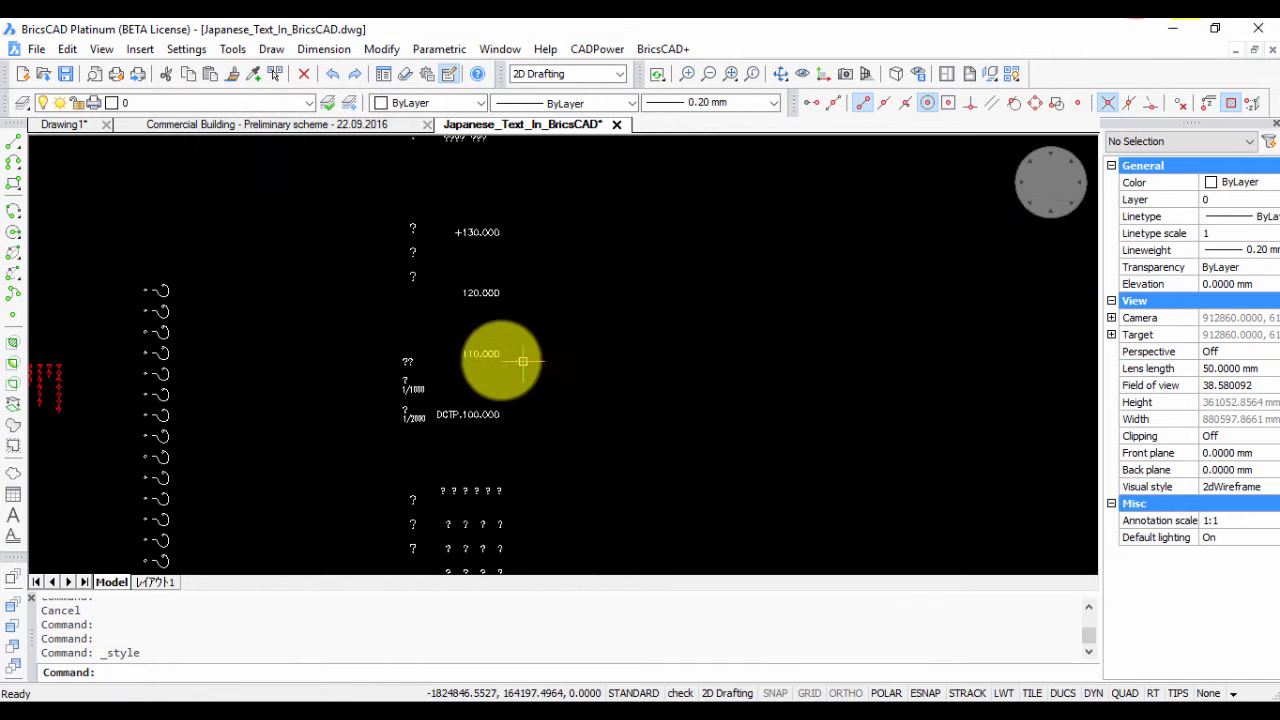
pyautogui.moveTo(436, 550)
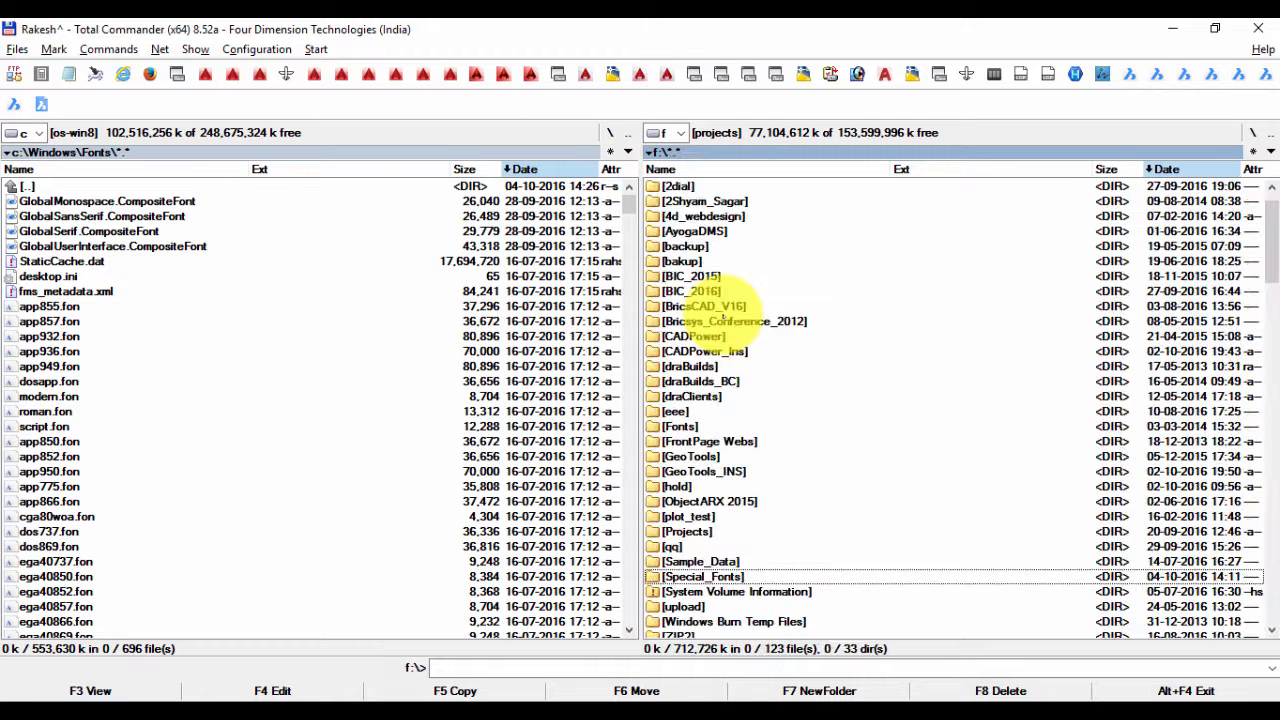
# - Select extfont2.shx, bigfont.shx and extfont.shx in the Special_Fonts folder
pyautogui.doubleClick(704, 576)
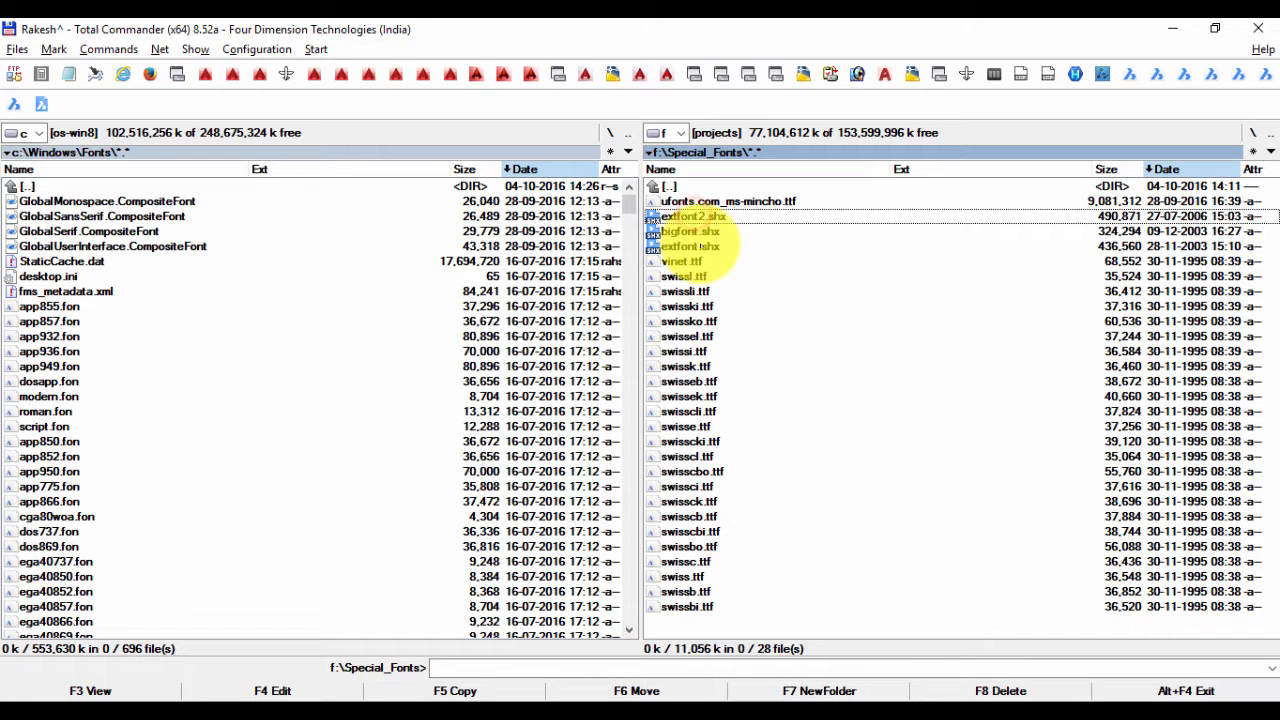
pyautogui.click(690, 246)
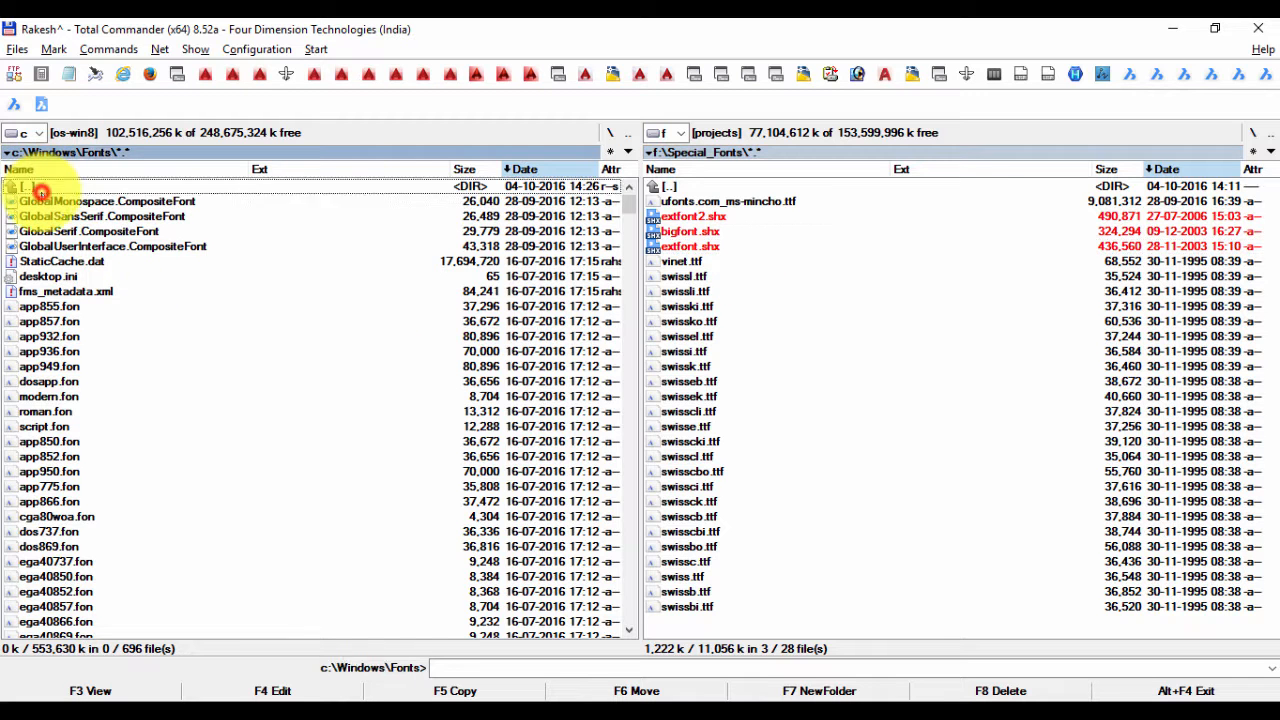
# - Copy the three SHX files into C:\Program Files\Bricsys\BricsCAD V16 en_US\Fonts
pyautogui.doubleClick(24, 184)
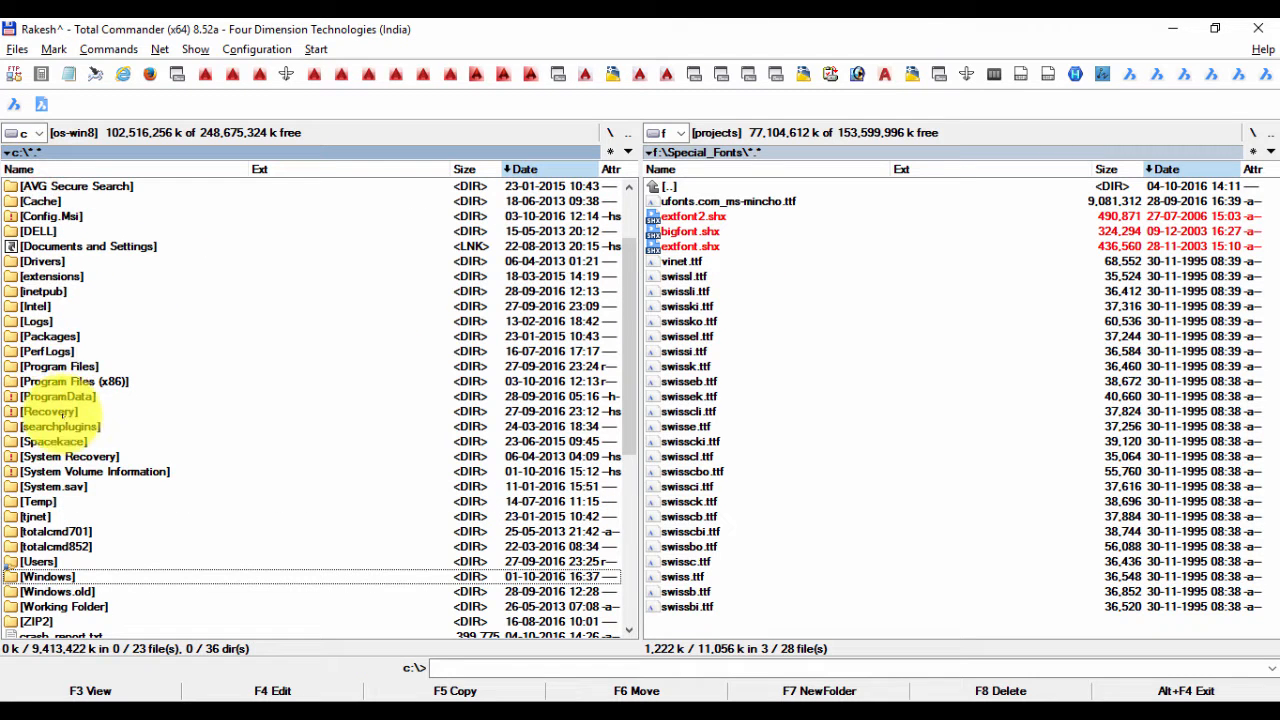
pyautogui.doubleClick(58, 366)
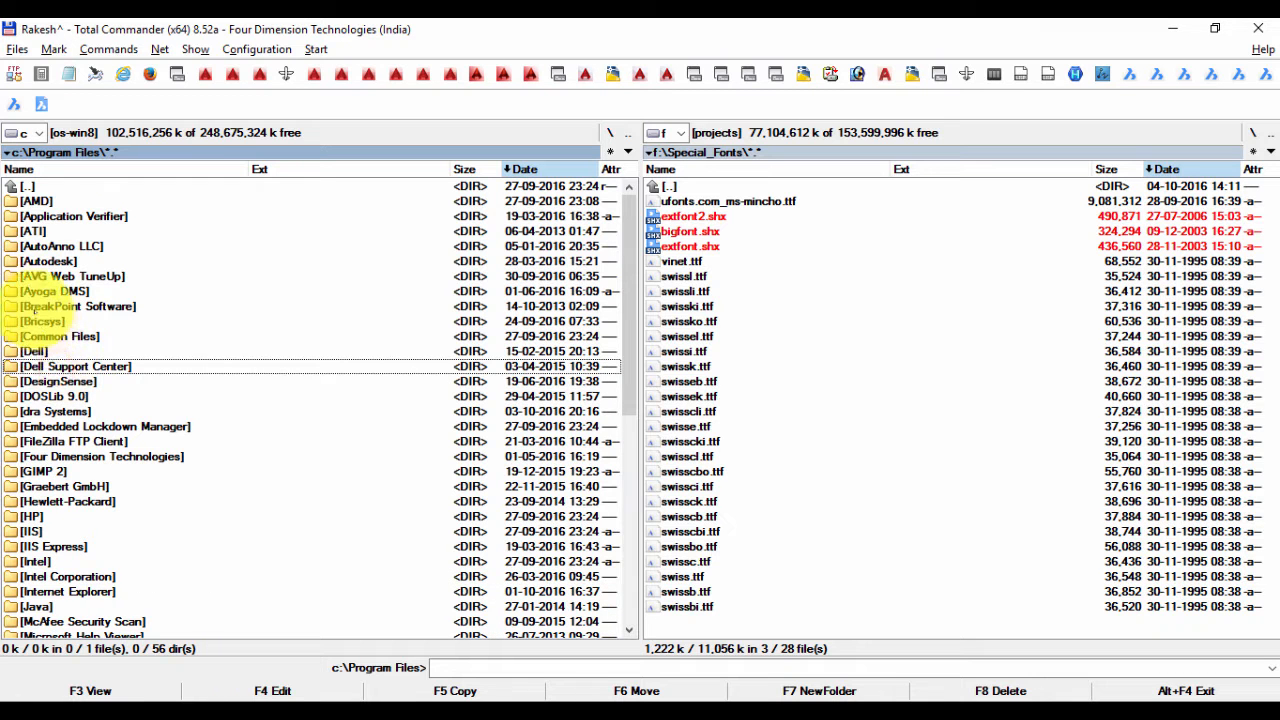
pyautogui.doubleClick(42, 320)
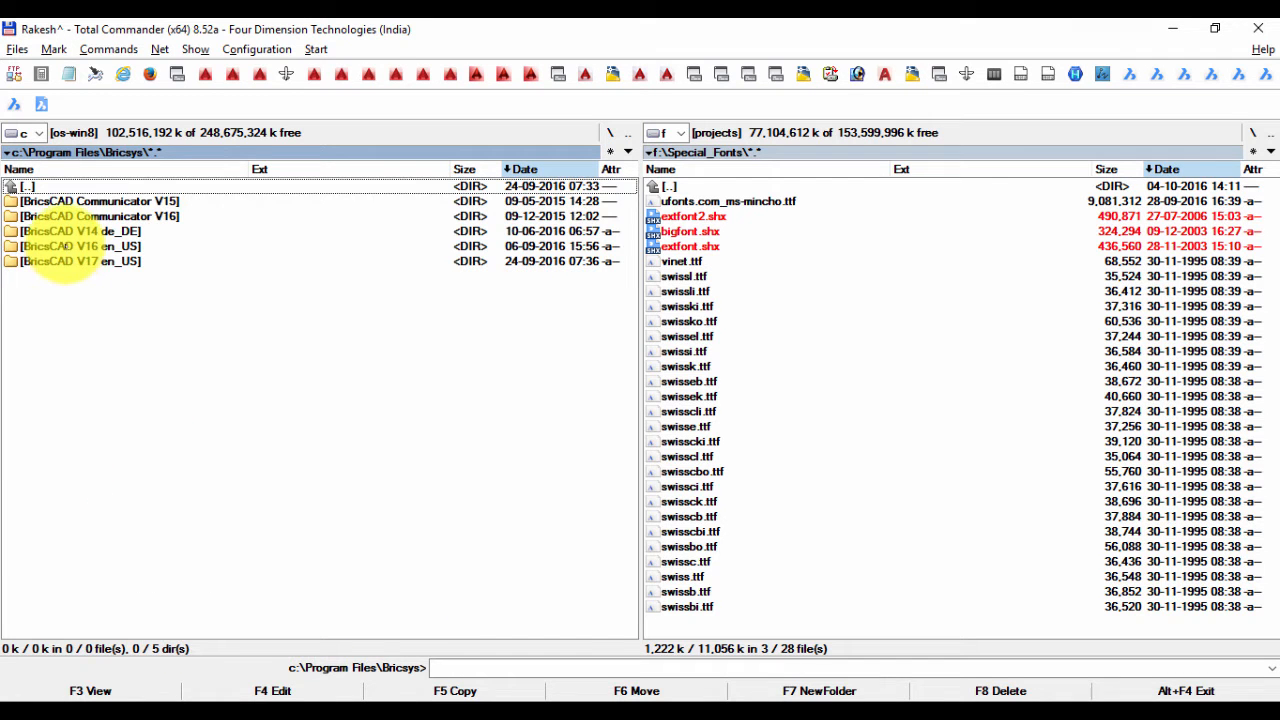
pyautogui.doubleClick(80, 246)
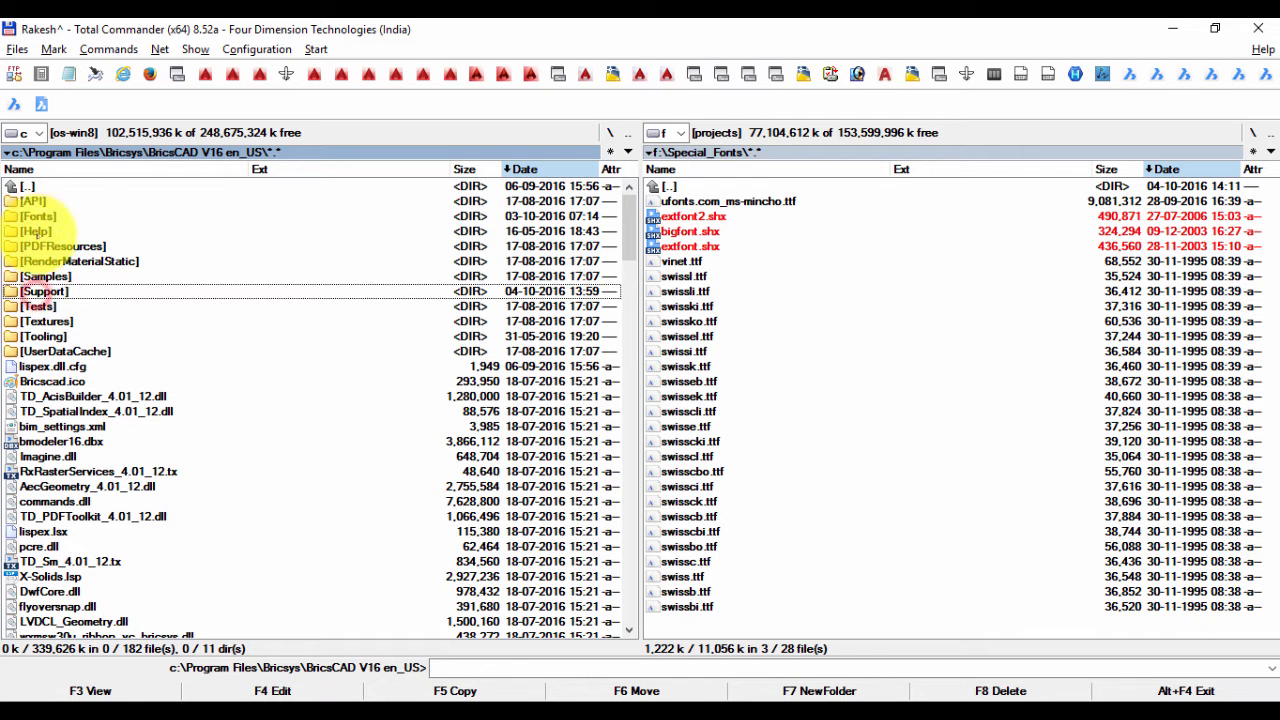
pyautogui.doubleClick(36, 216)
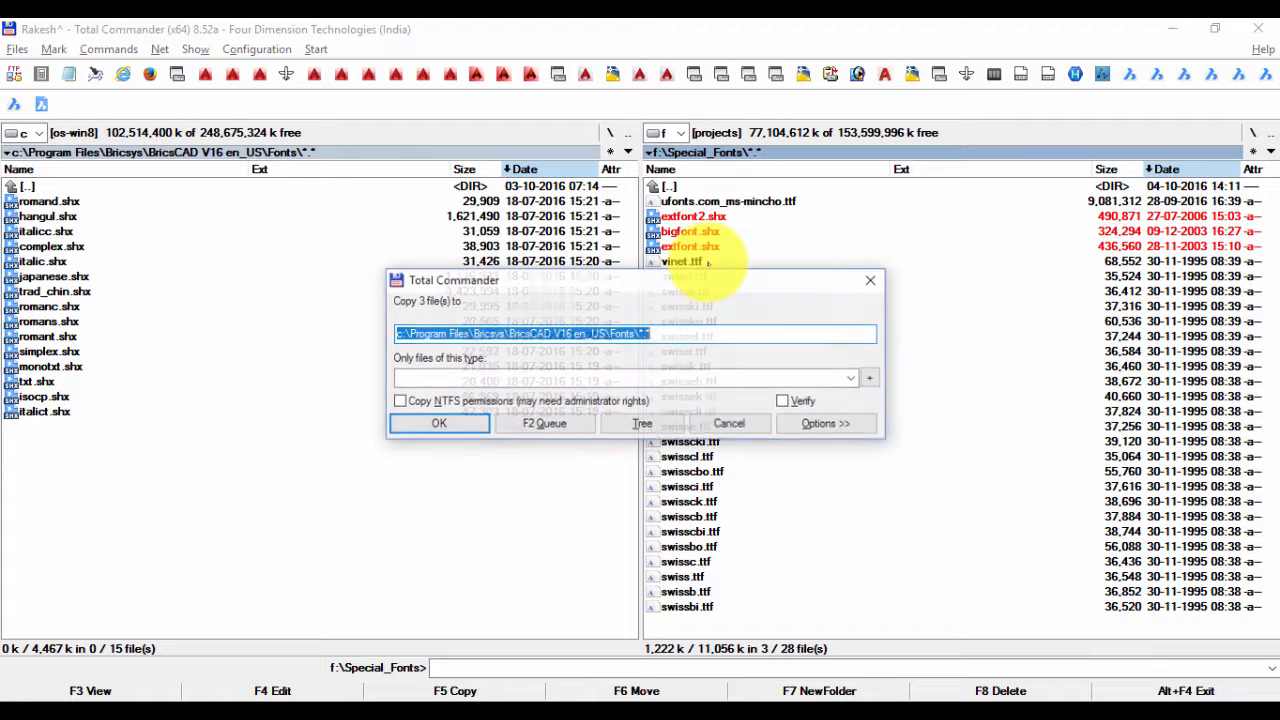
pyautogui.click(438, 424)
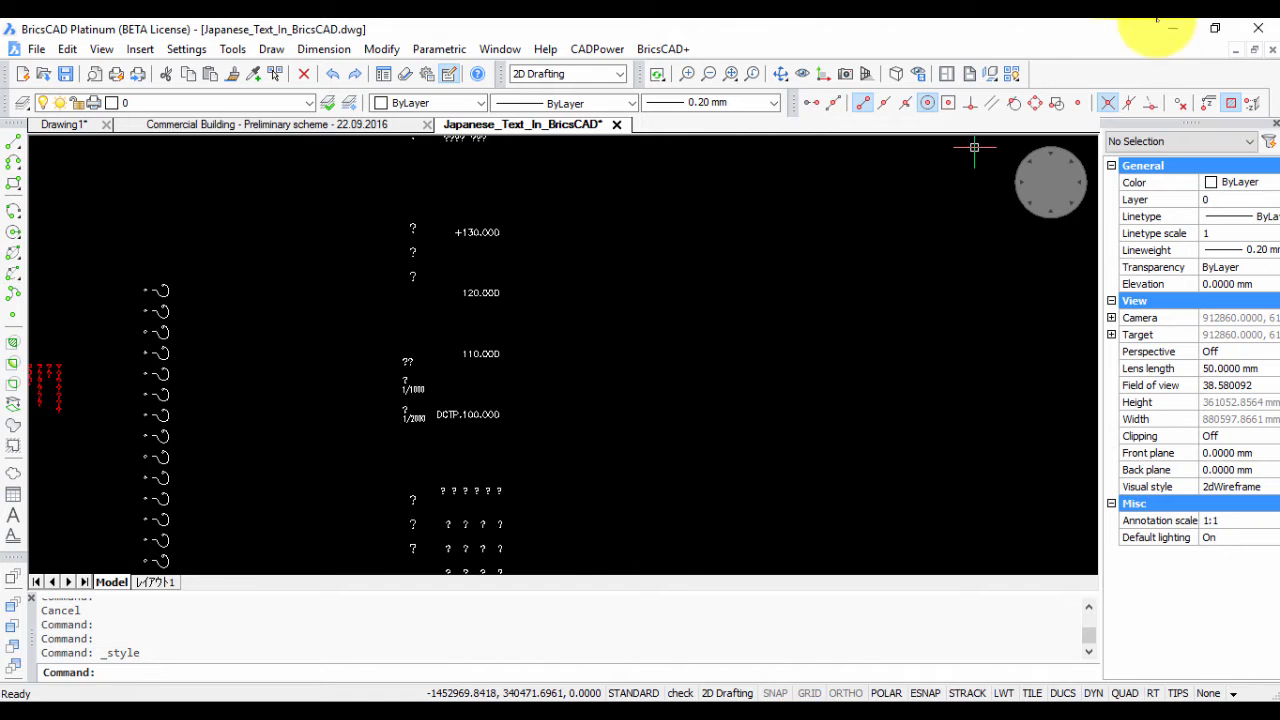
# - Reload the Japanese drawing and check its text style fonts in Drawing Explorer
pyautogui.click(616, 124)
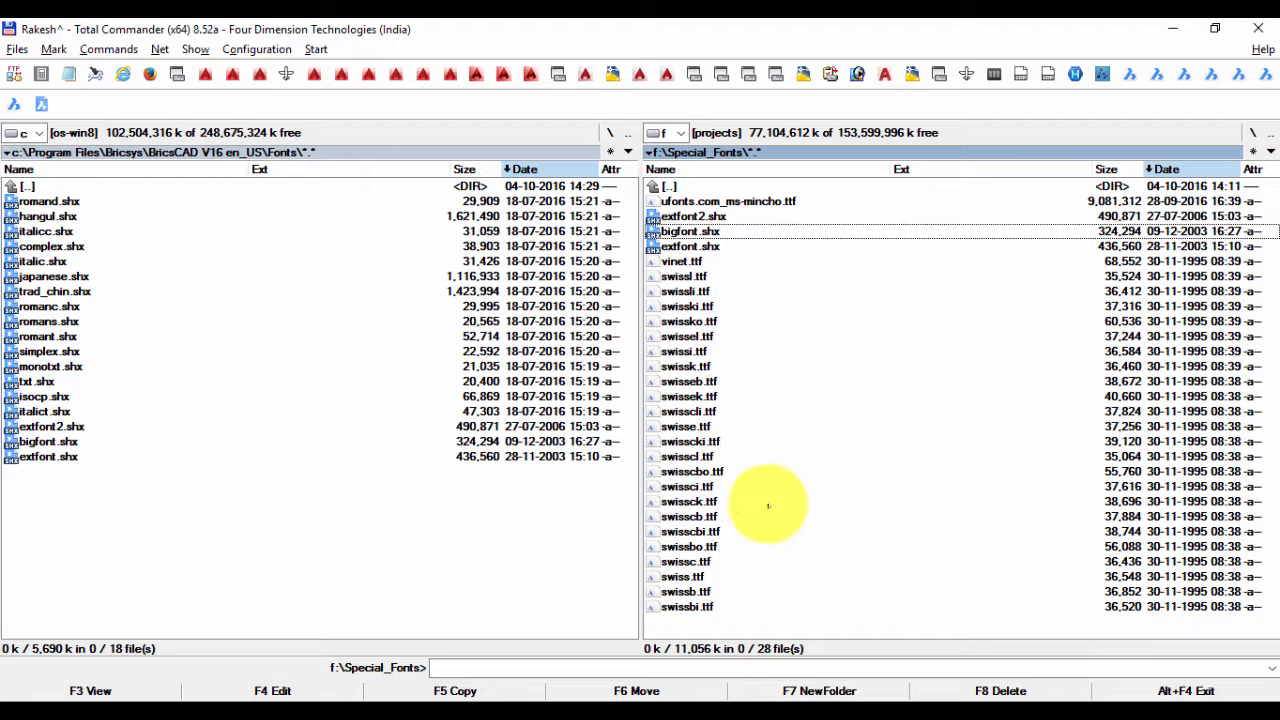
pyautogui.moveTo(896, 216)
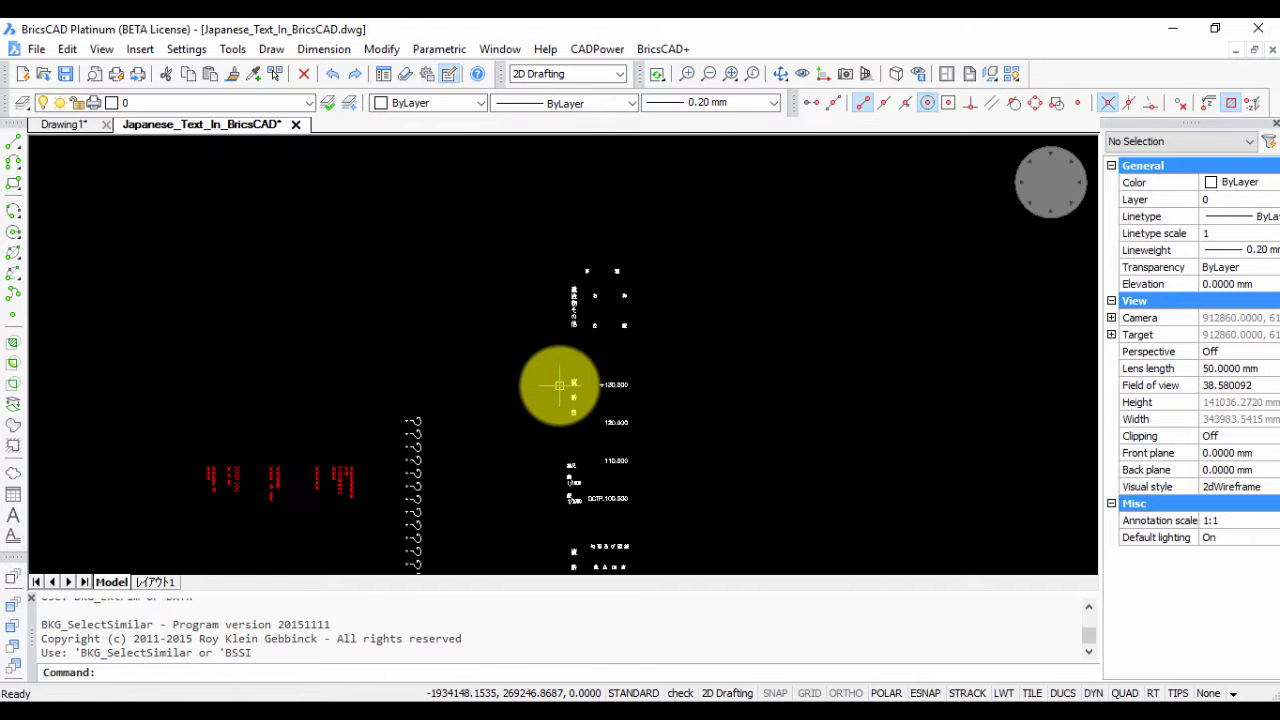
pyautogui.scroll(3)
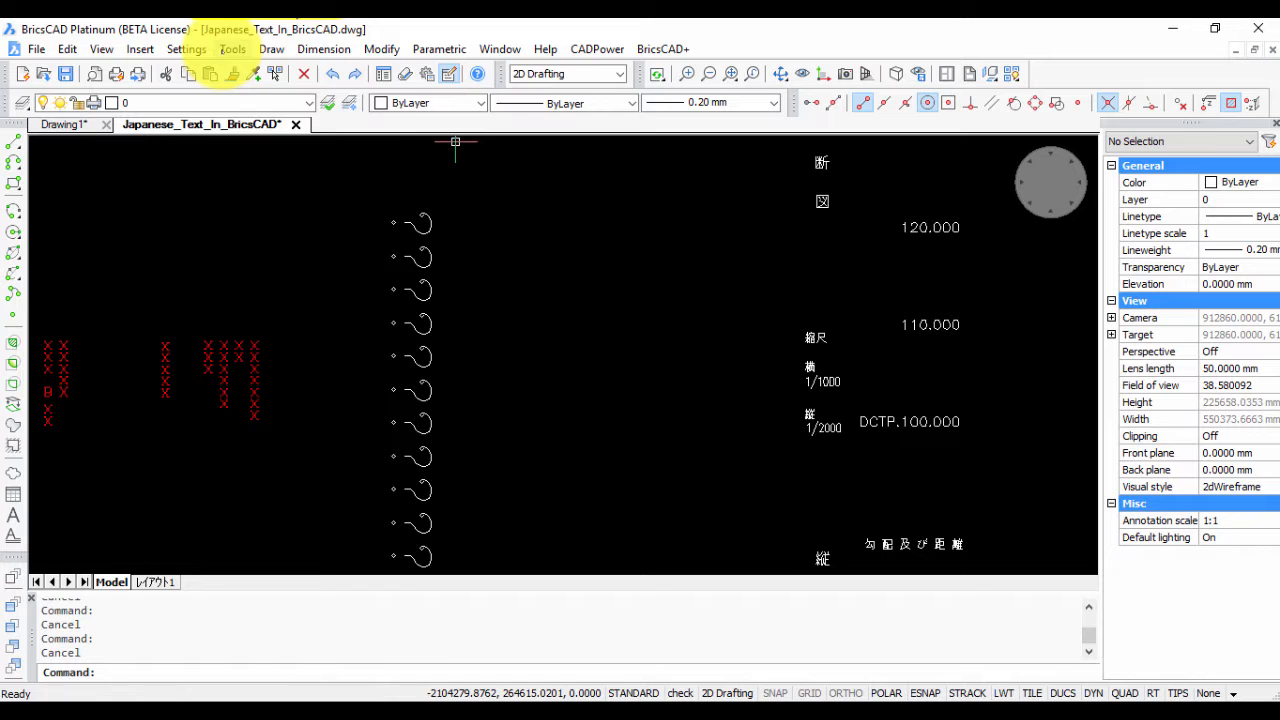
pyautogui.click(232, 48)
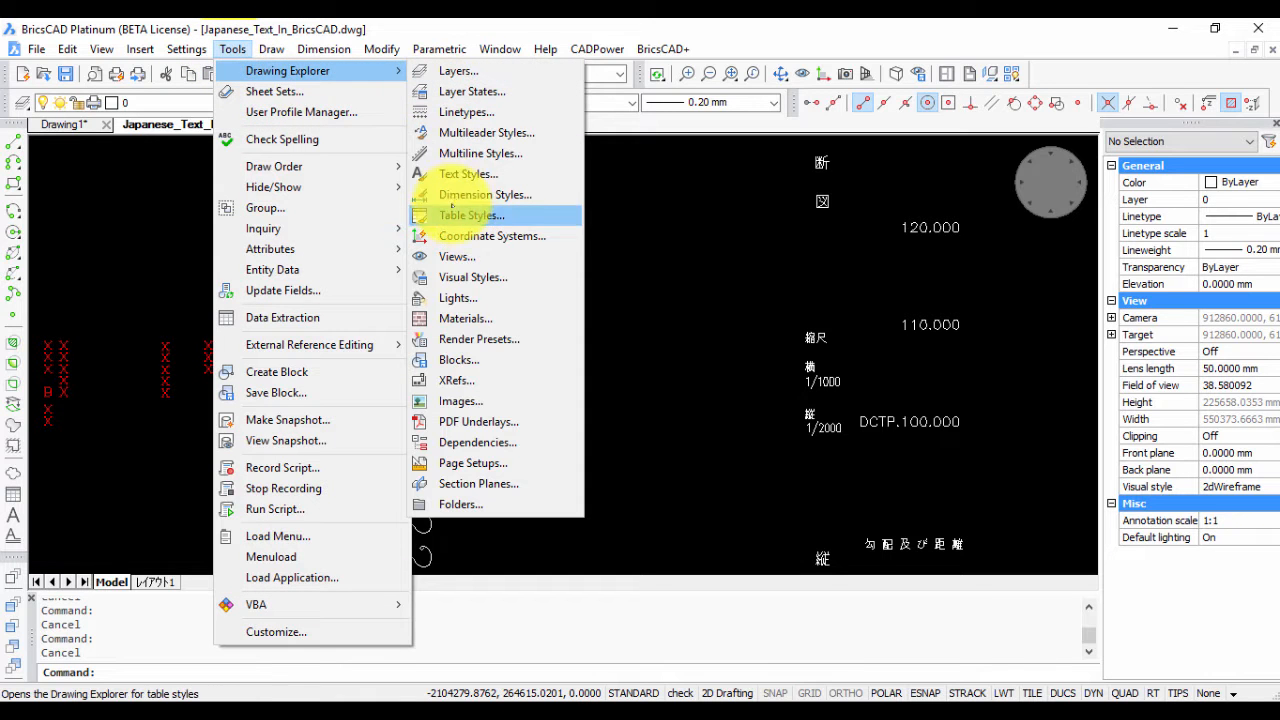
pyautogui.click(468, 172)
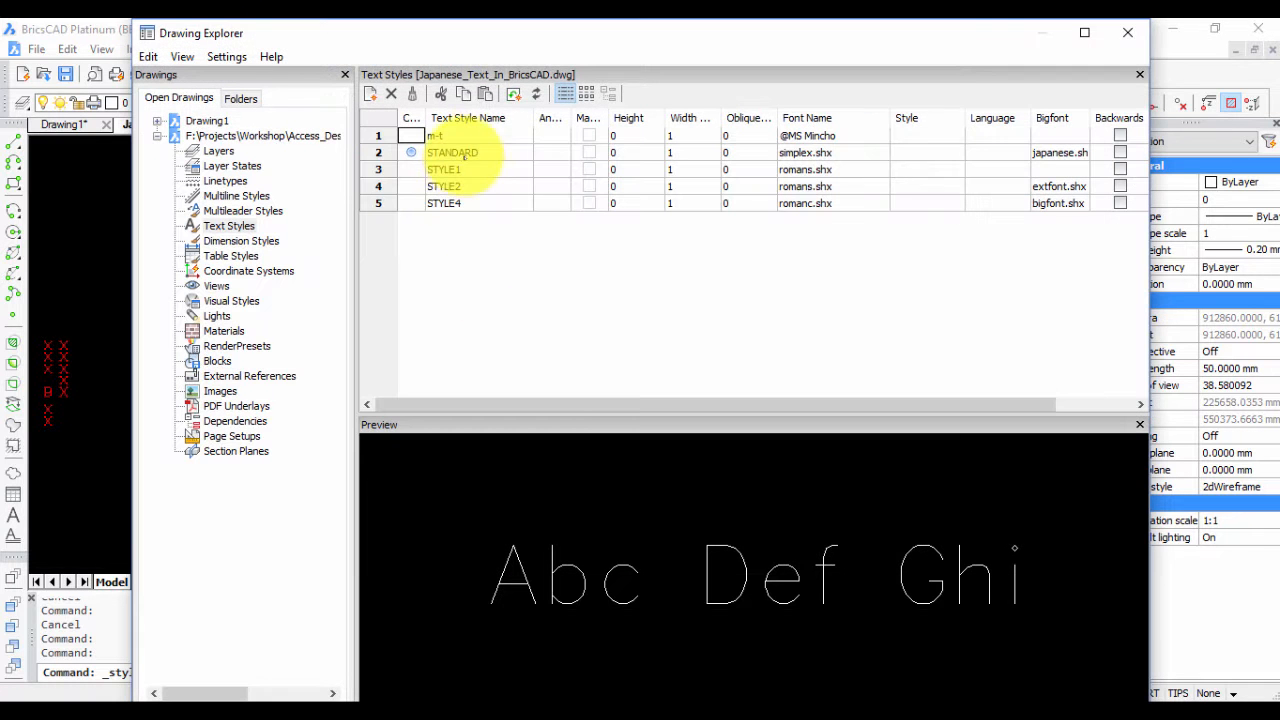
pyautogui.click(820, 136)
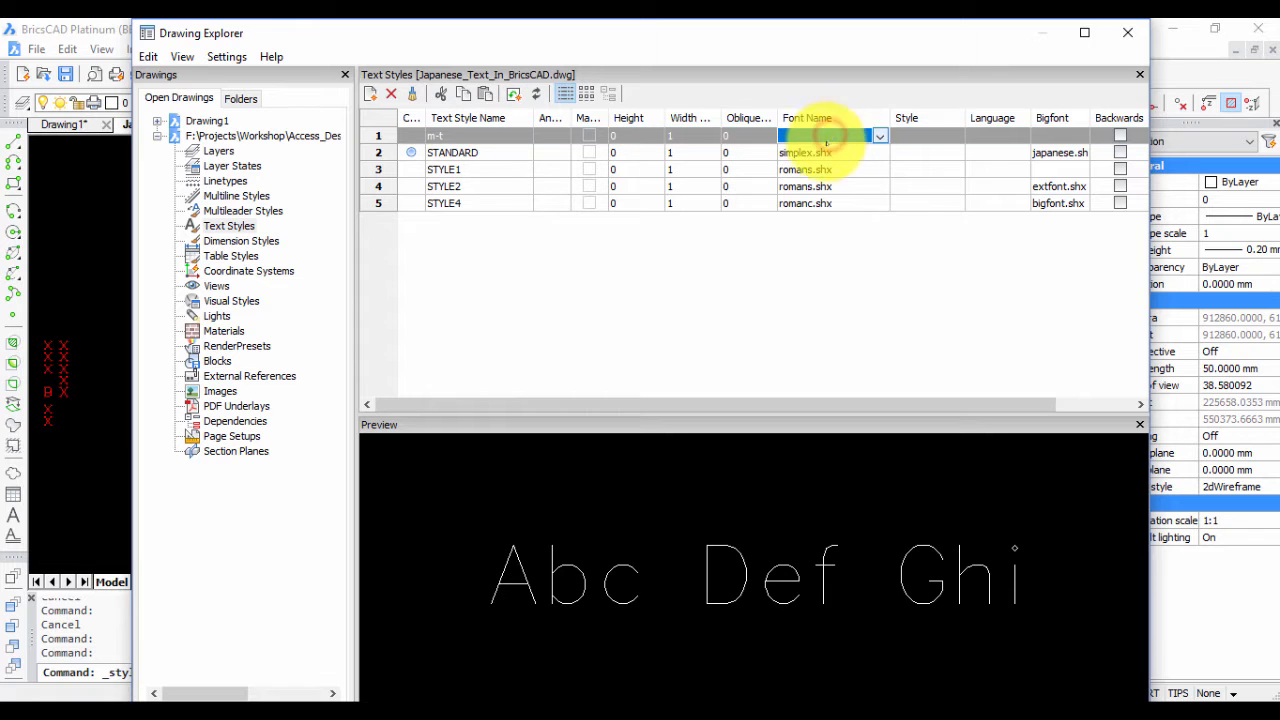
pyautogui.click(1140, 74)
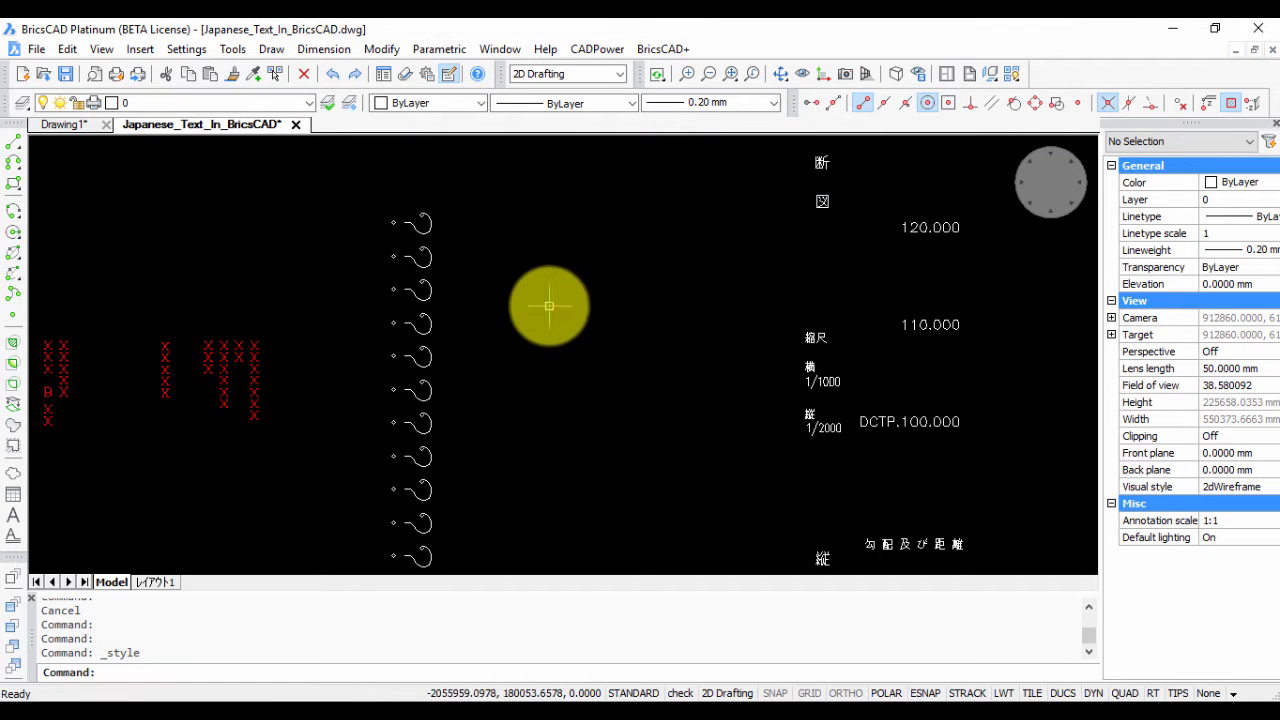
# - Review the drawing's font dependencies in Drawing Explorer
pyautogui.click(232, 48)
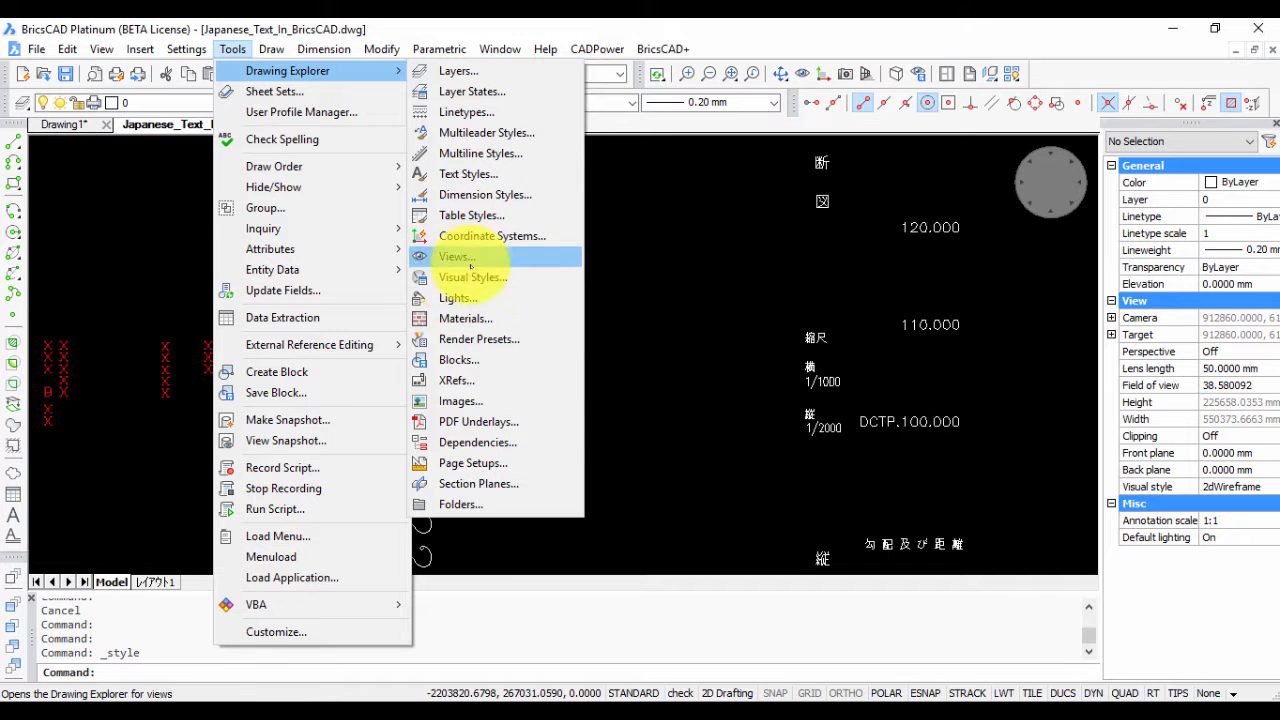
pyautogui.click(476, 442)
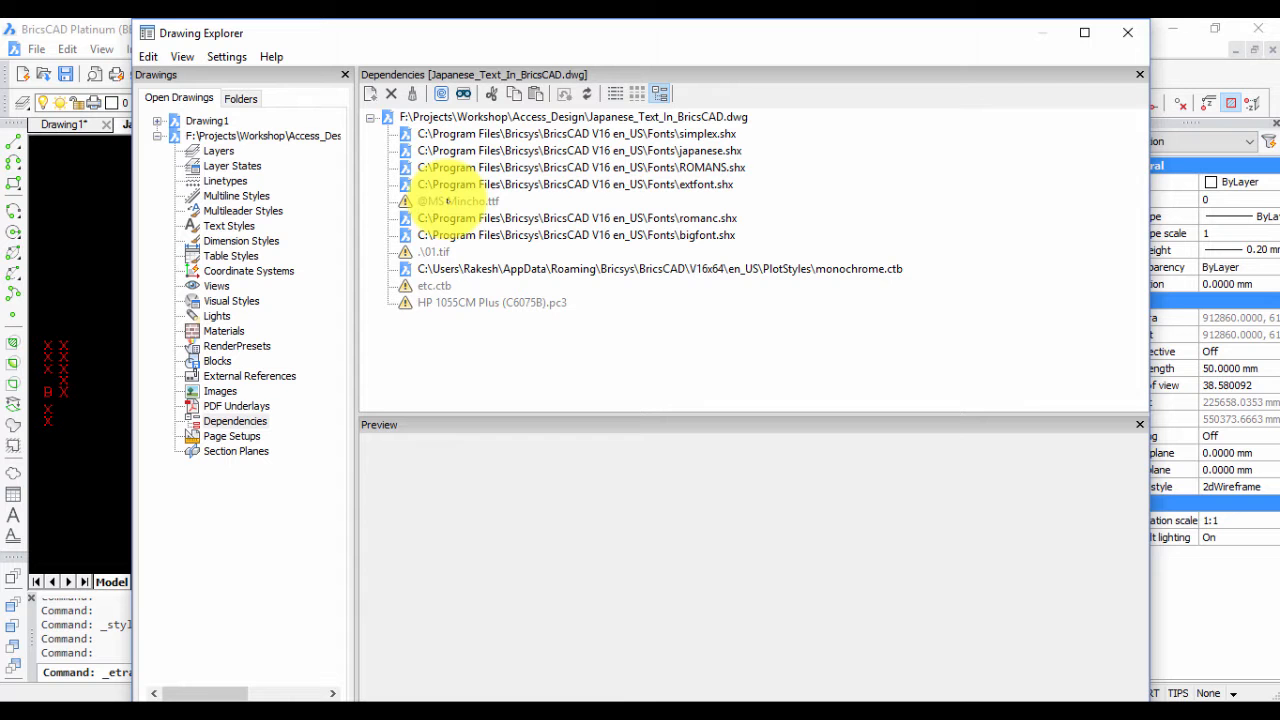
pyautogui.click(1140, 74)
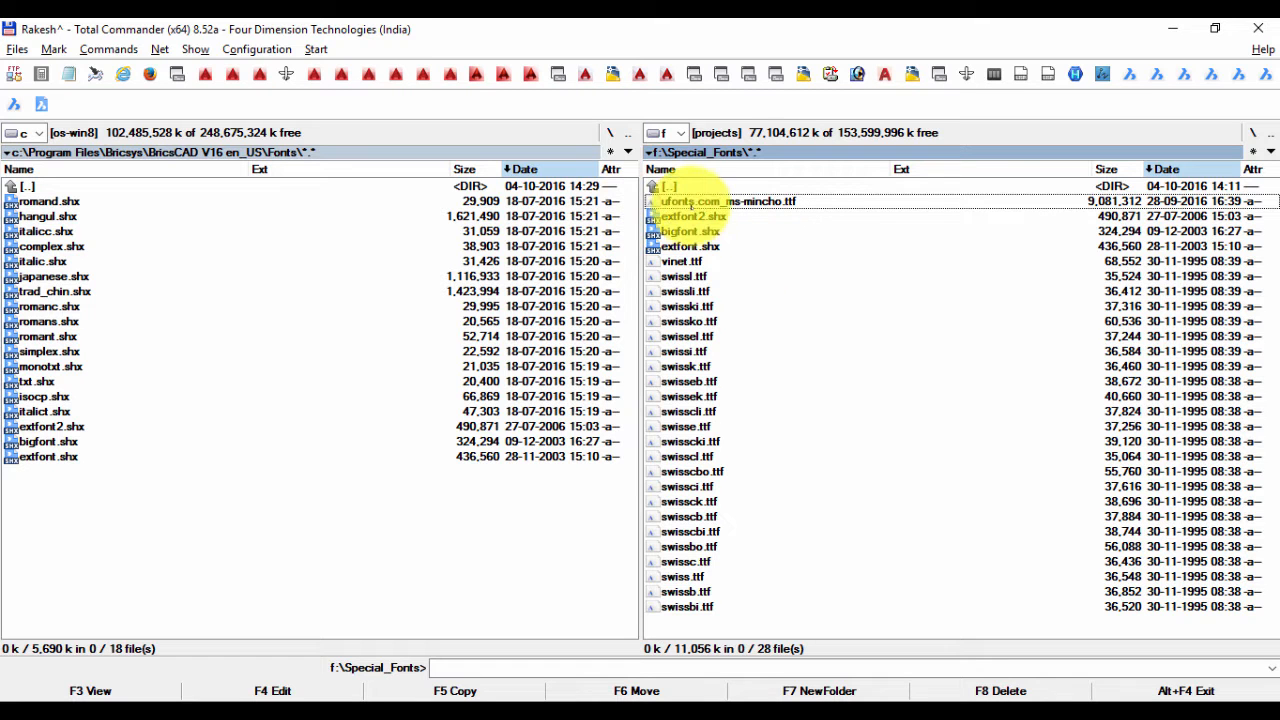
# - Install the ufonts.com_ms-mincho.ttf MS Mincho font via Font Viewer
pyautogui.doubleClick(728, 200)
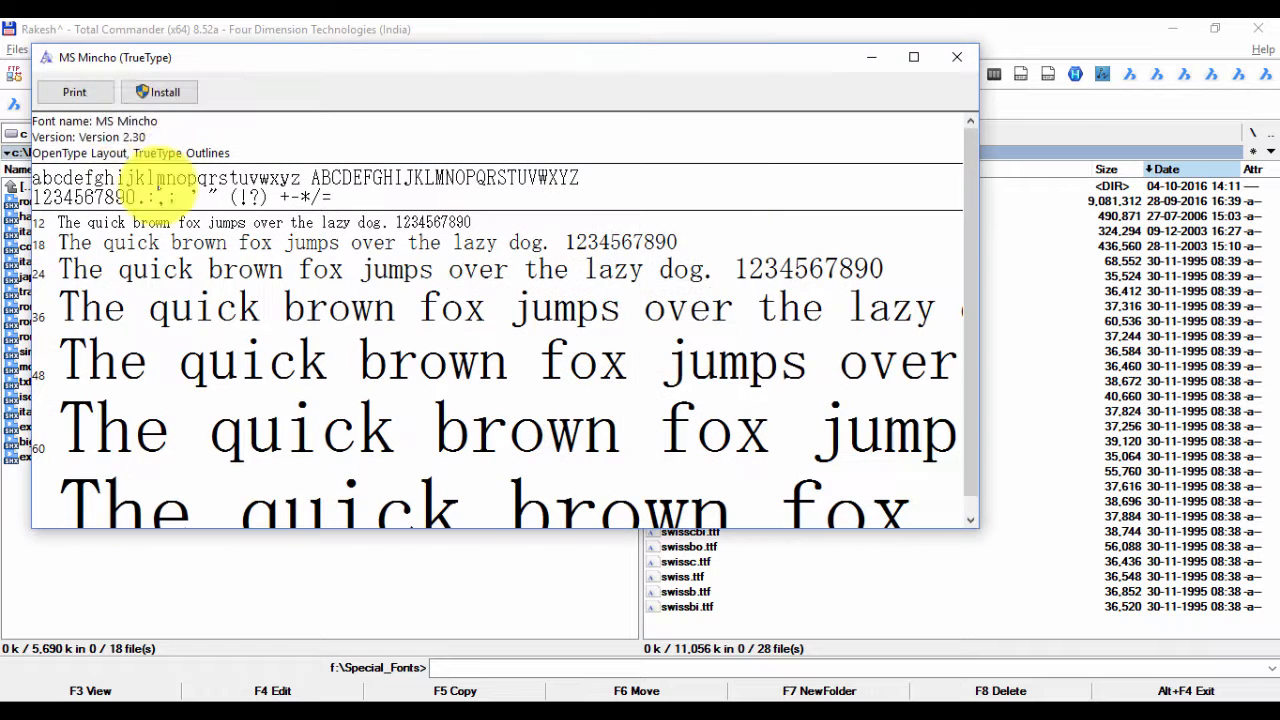
pyautogui.click(158, 92)
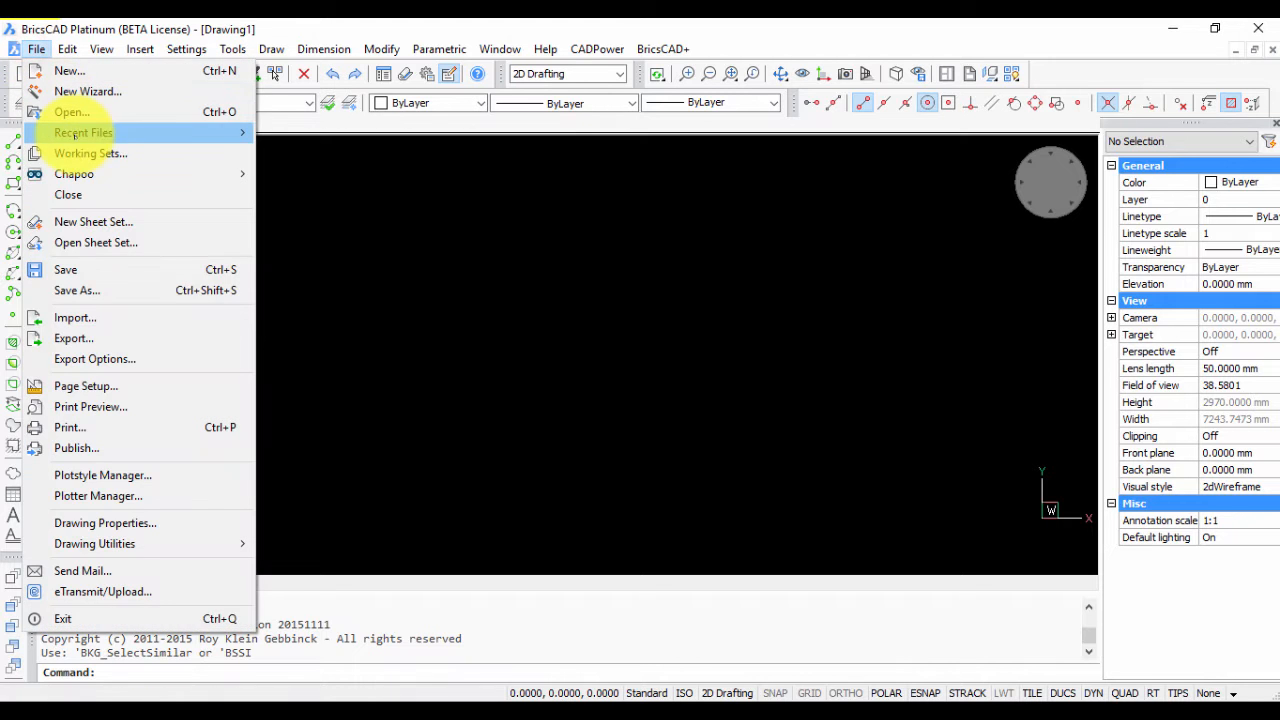
# - Reopen Japanese_Text_In_BricsCAD.dwg from Recent Files and switch to its tab
pyautogui.click(72, 112)
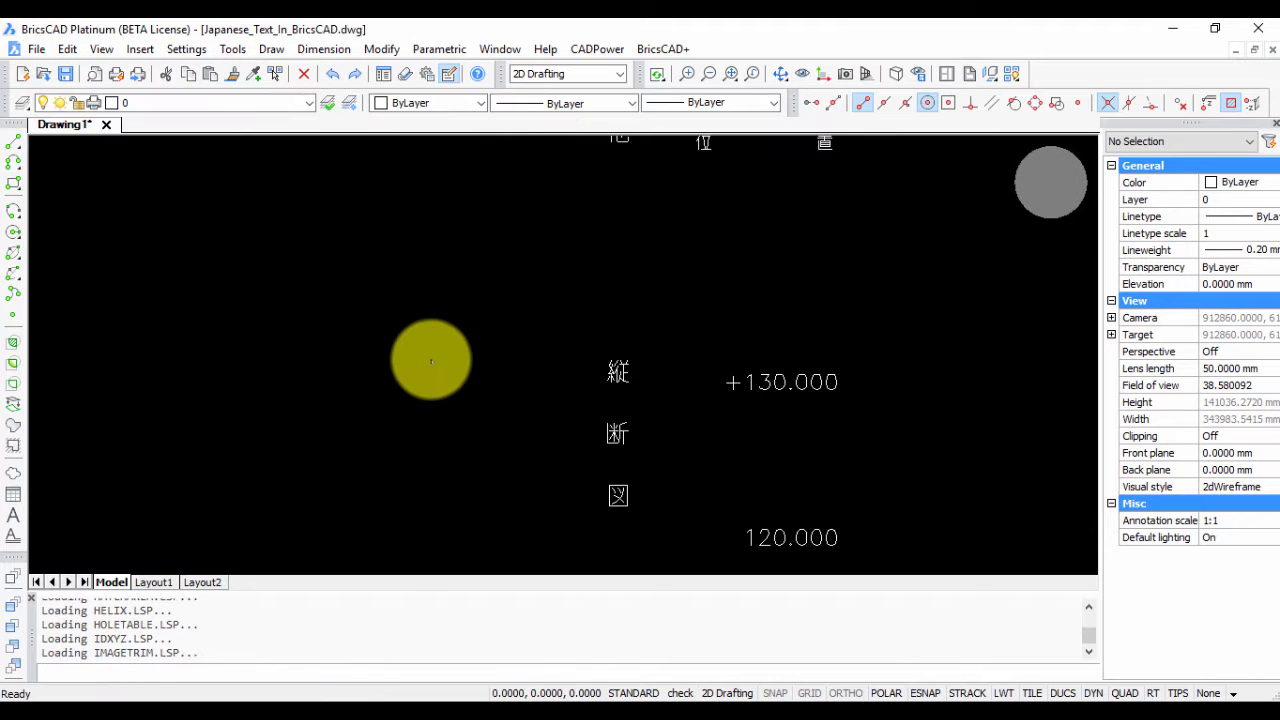
pyautogui.click(200, 124)
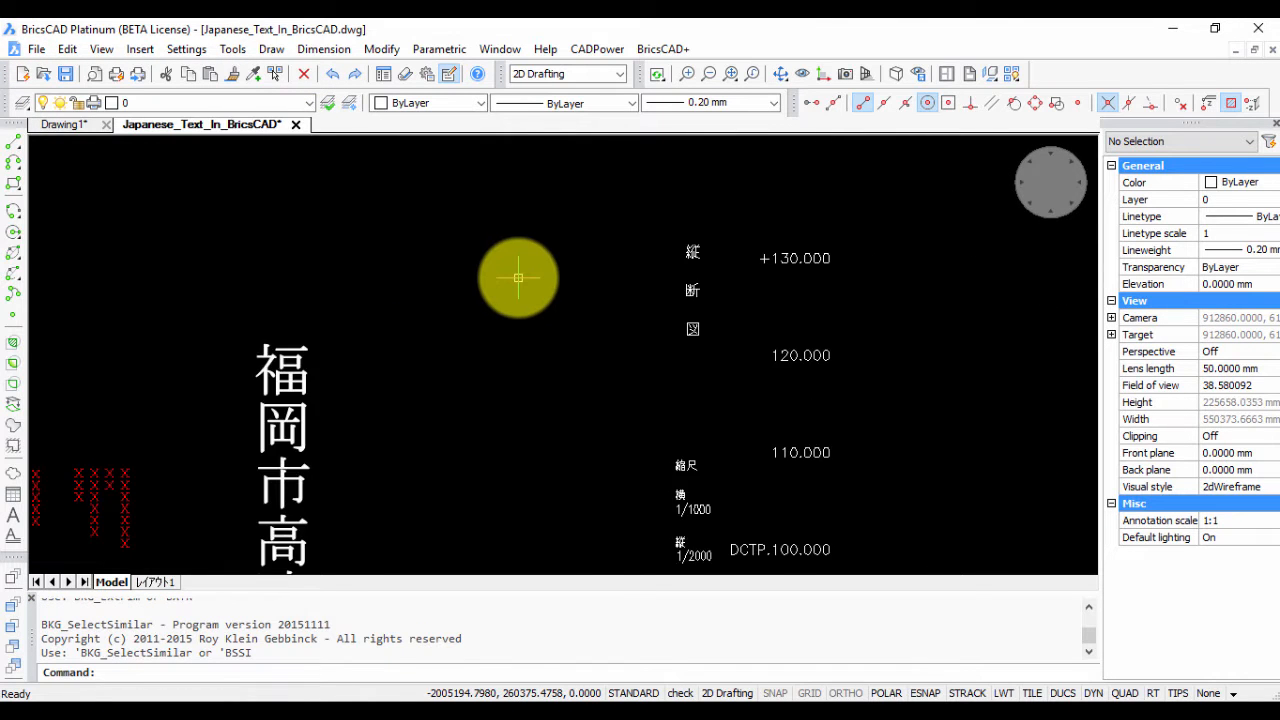